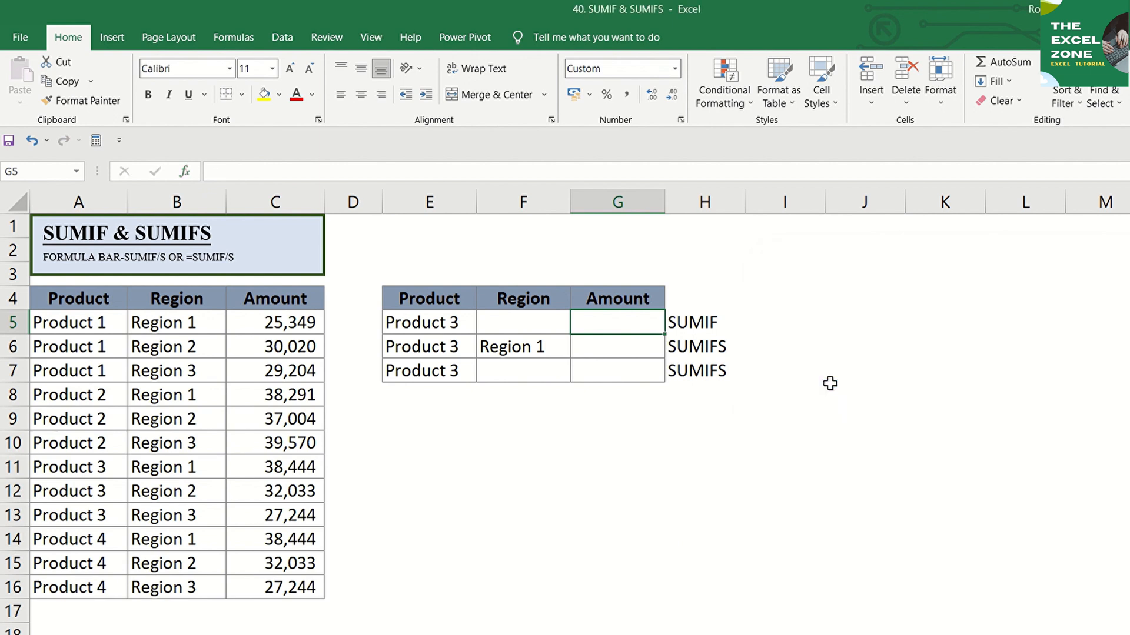
Start a SUMIF formula in G5 for the Product 3 amount.
{"action": "type", "text": "=sumif"}
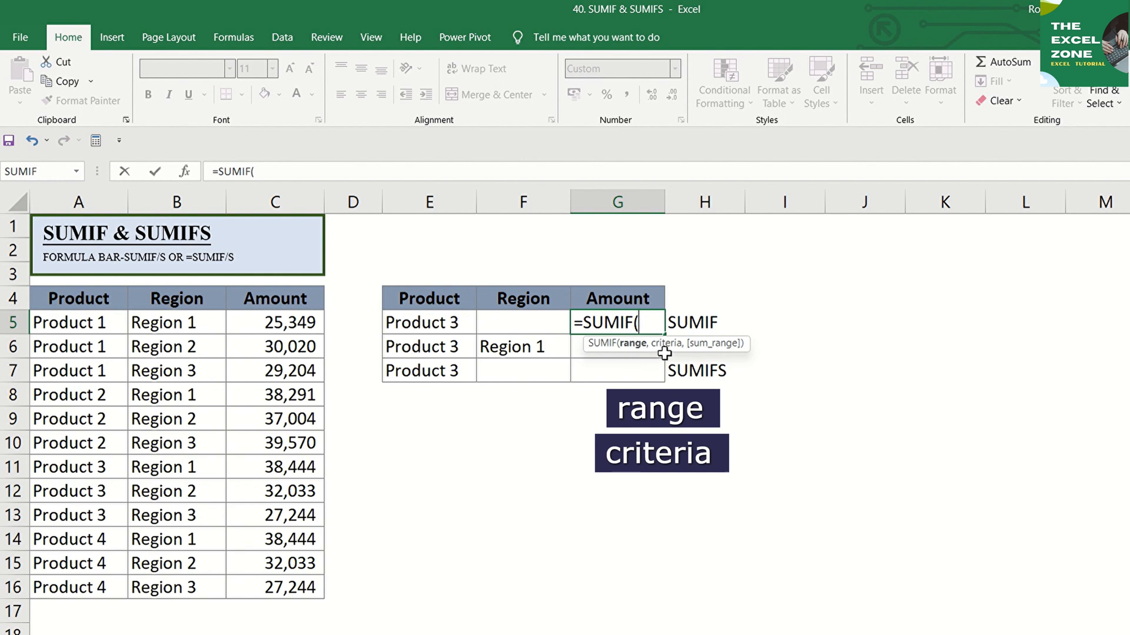
{"action": "mouse_move", "coordinate": [666, 352]}
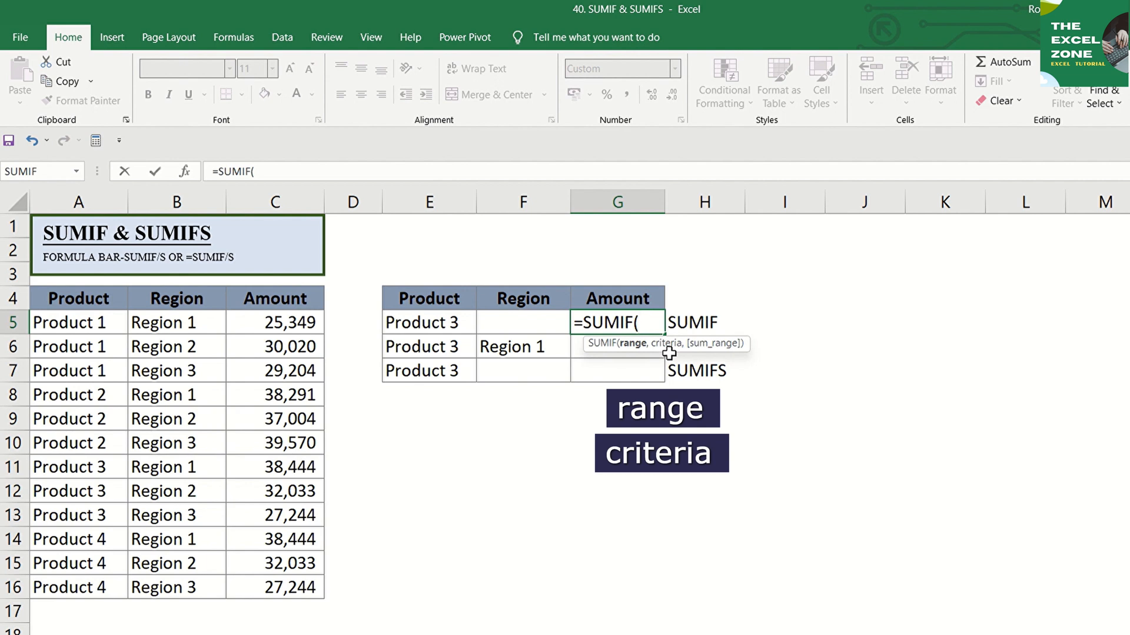
{"action": "mouse_move", "coordinate": [682, 360]}
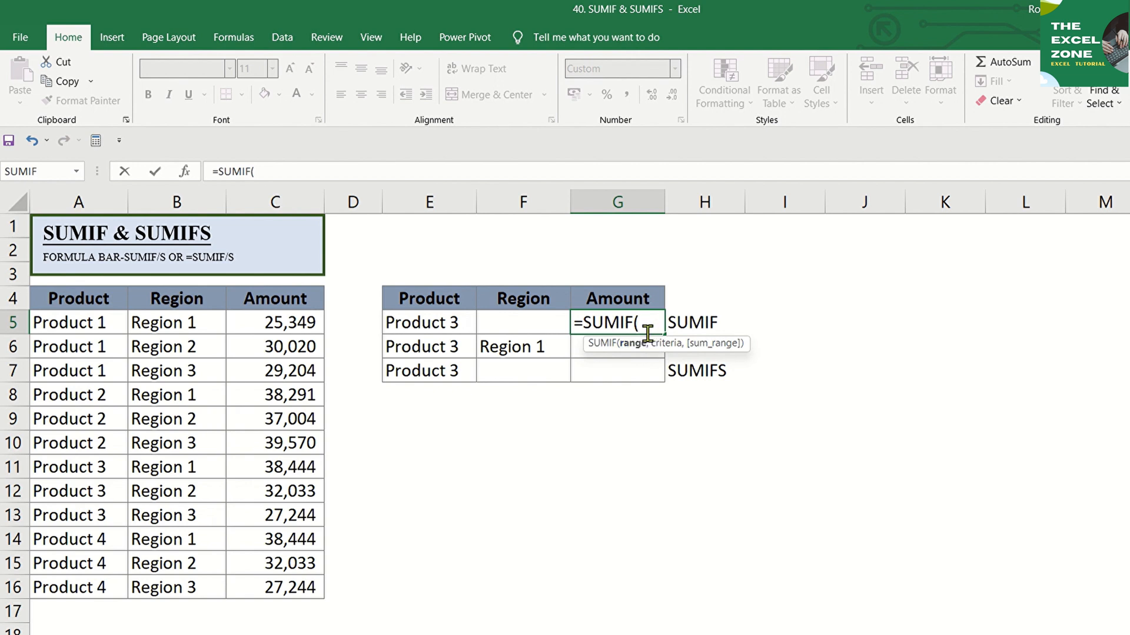
{"action": "mouse_move", "coordinate": [108, 326]}
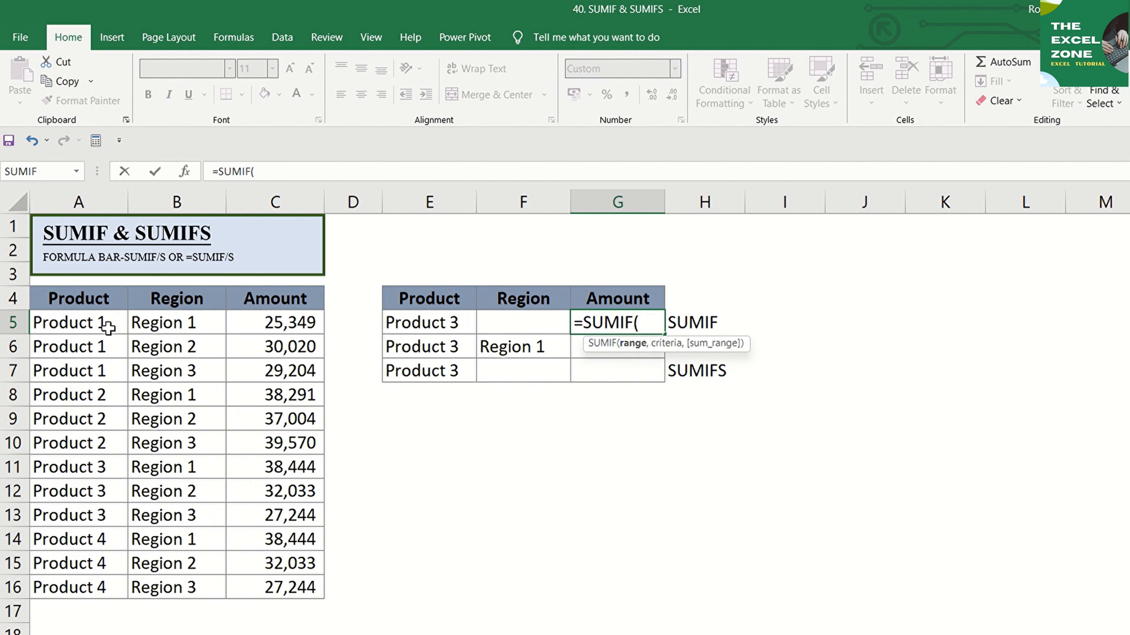
{"action": "mouse_move", "coordinate": [82, 370]}
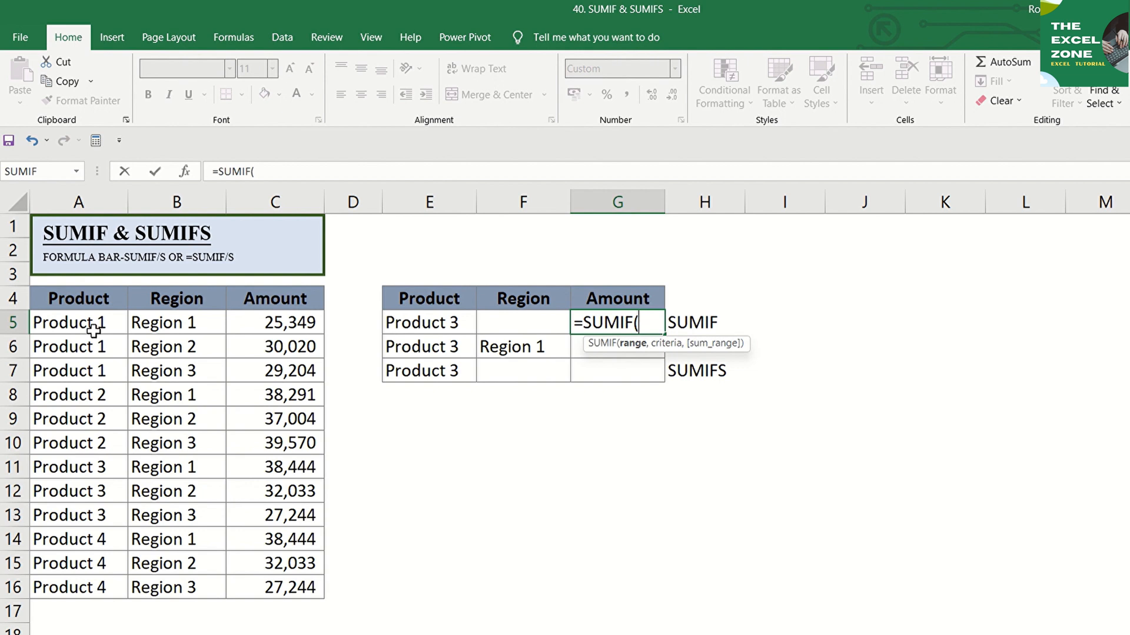
Complete G5 as =SUMIF(A5:A16,E5,C5:C16), giving the Product 3 total 97,721.
{"action": "left_click", "coordinate": [78, 323]}
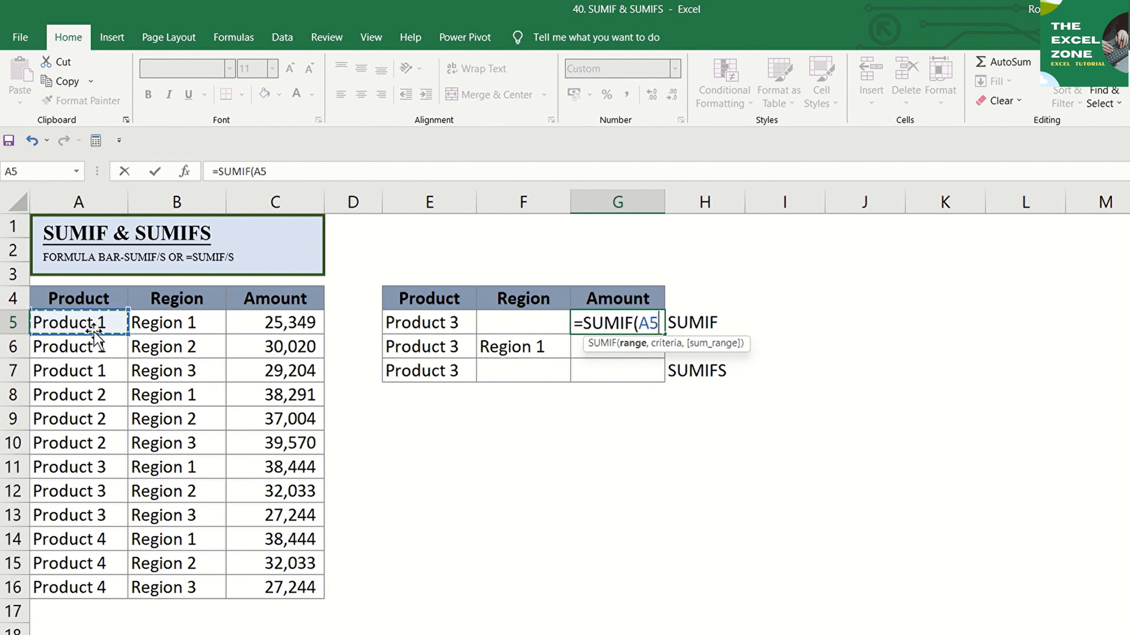
{"action": "left_click_drag", "start_coordinate": [79, 322], "coordinate": [79, 588]}
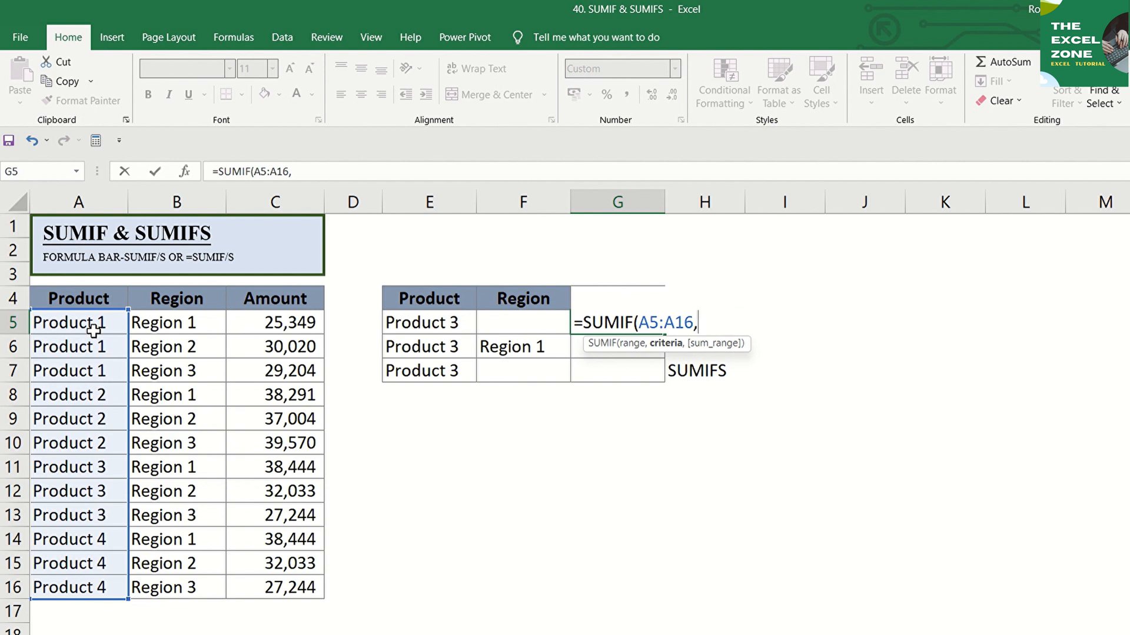
{"action": "left_click", "coordinate": [428, 322]}
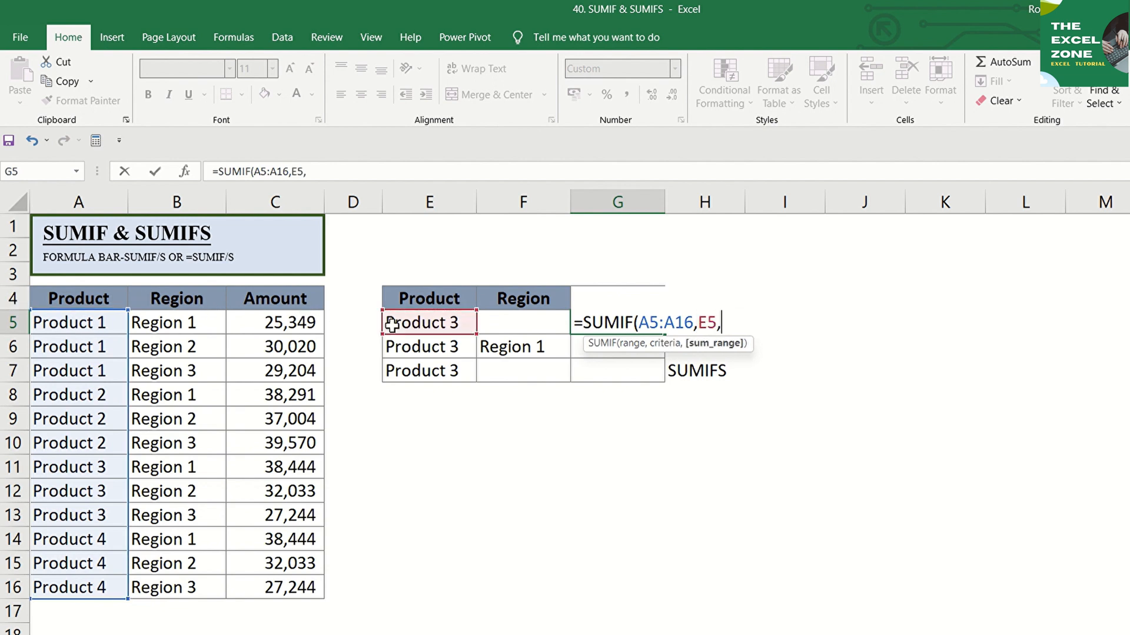
{"action": "left_click", "coordinate": [274, 322]}
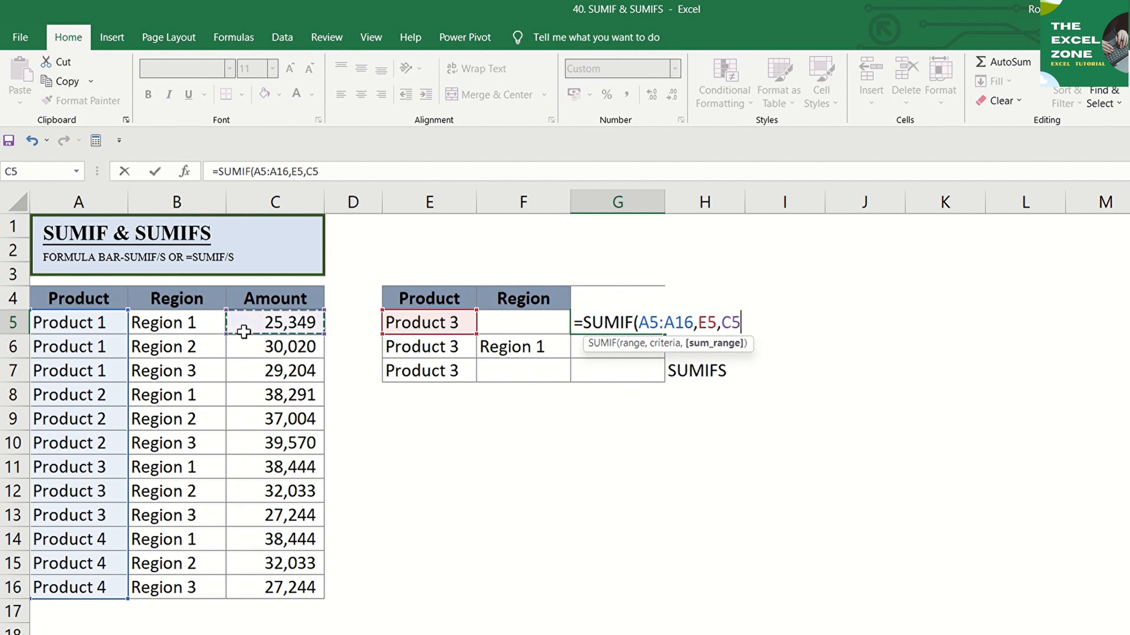
{"action": "left_click_drag", "start_coordinate": [274, 322], "coordinate": [274, 587]}
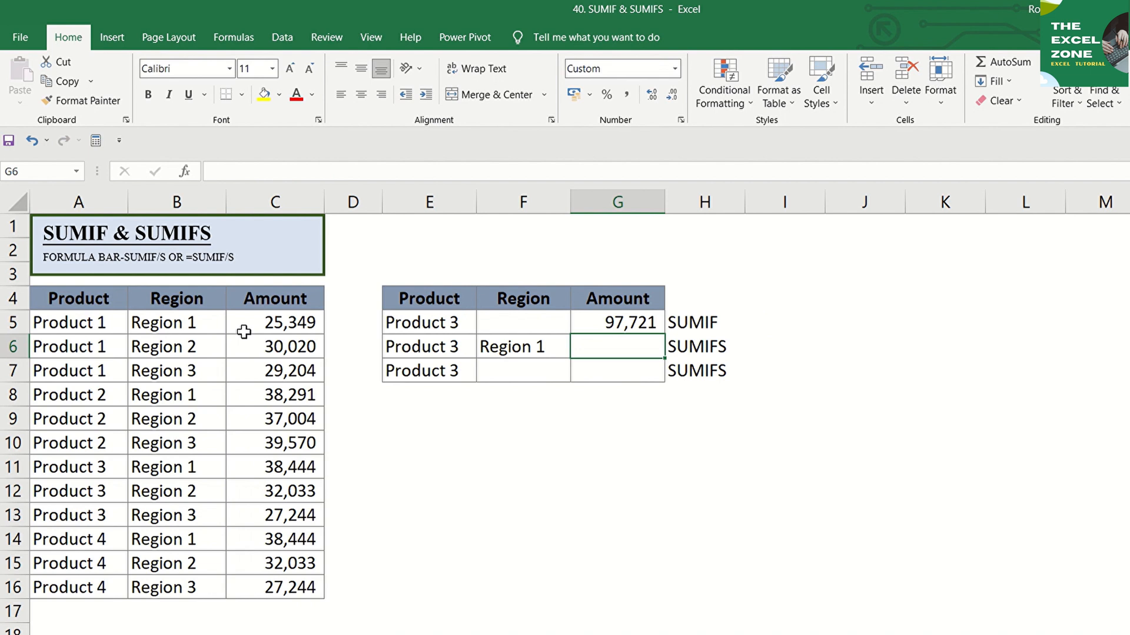
{"action": "left_click", "coordinate": [613, 319]}
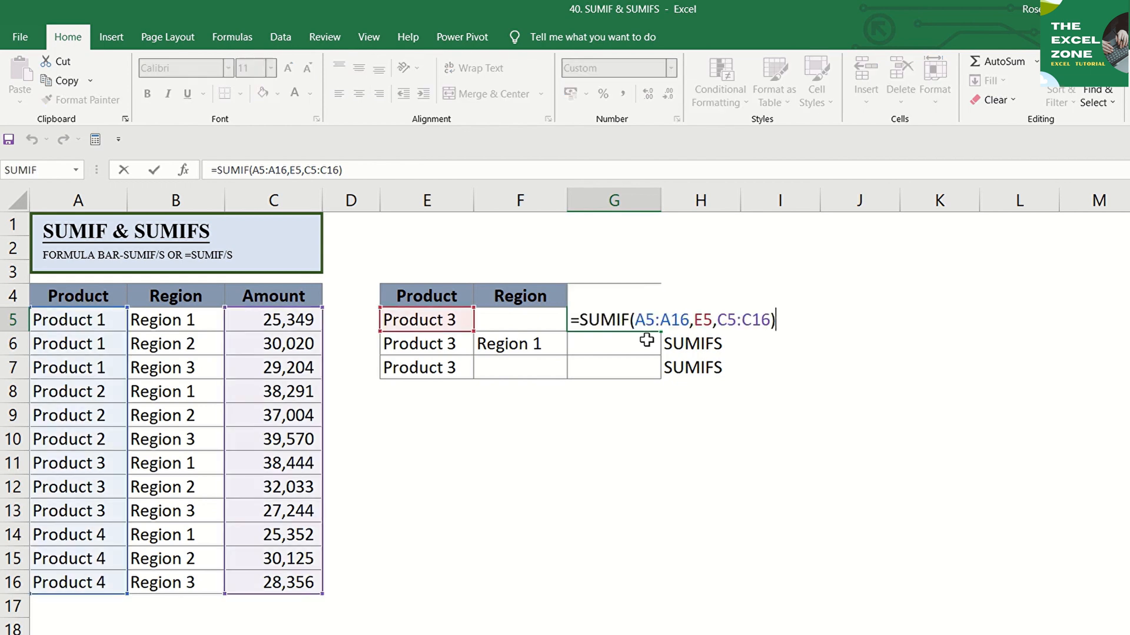
{"action": "mouse_move", "coordinate": [440, 323]}
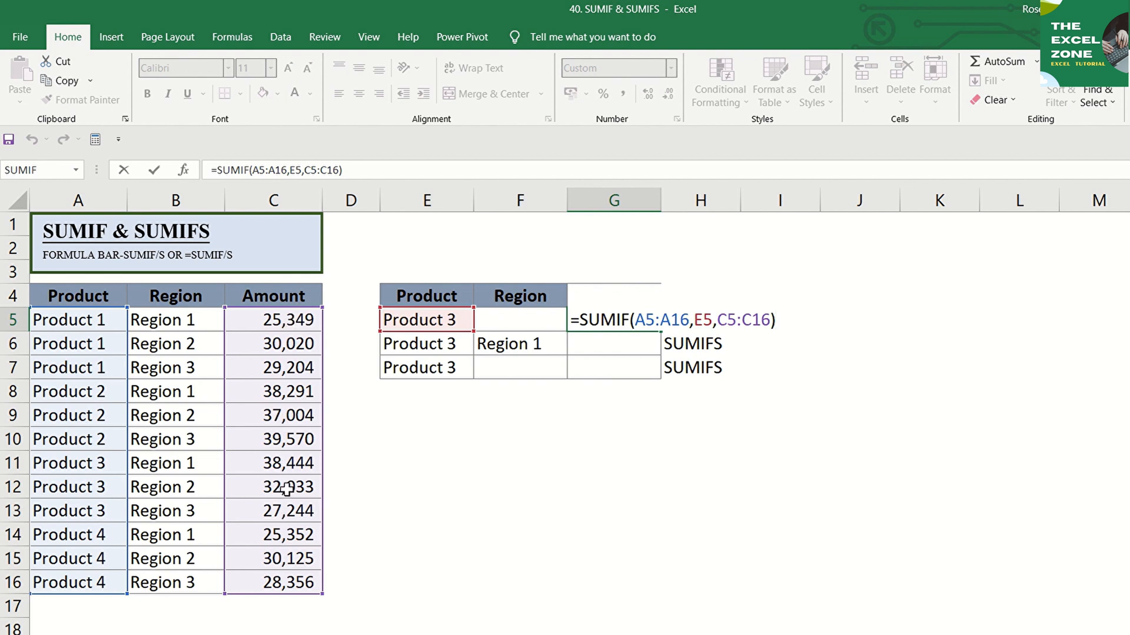
{"action": "mouse_move", "coordinate": [108, 493]}
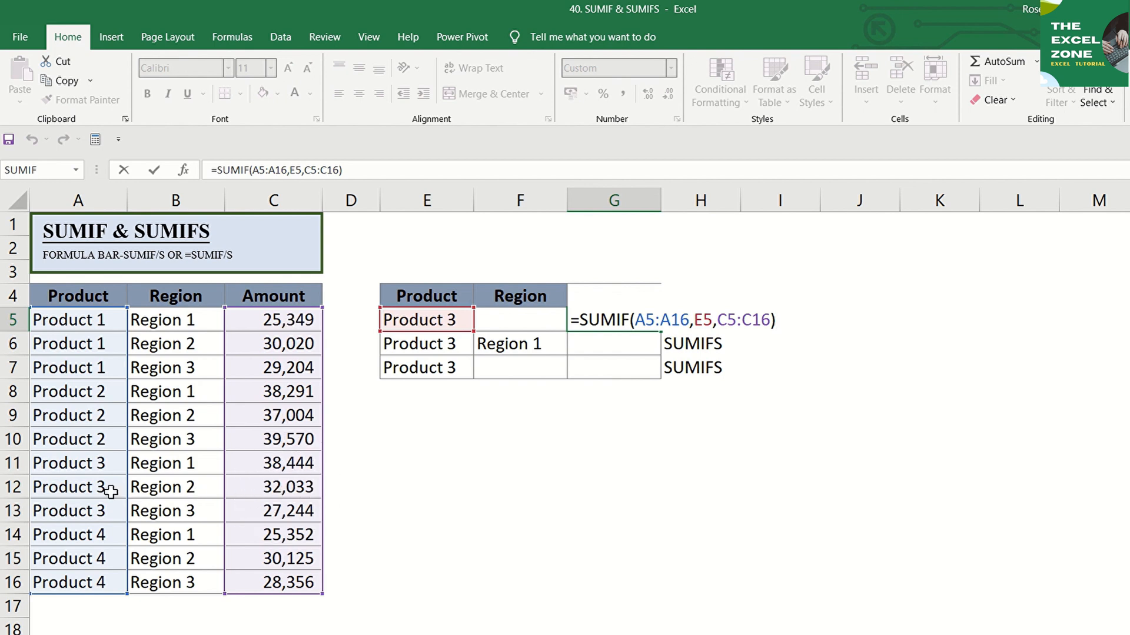
{"action": "mouse_move", "coordinate": [101, 505]}
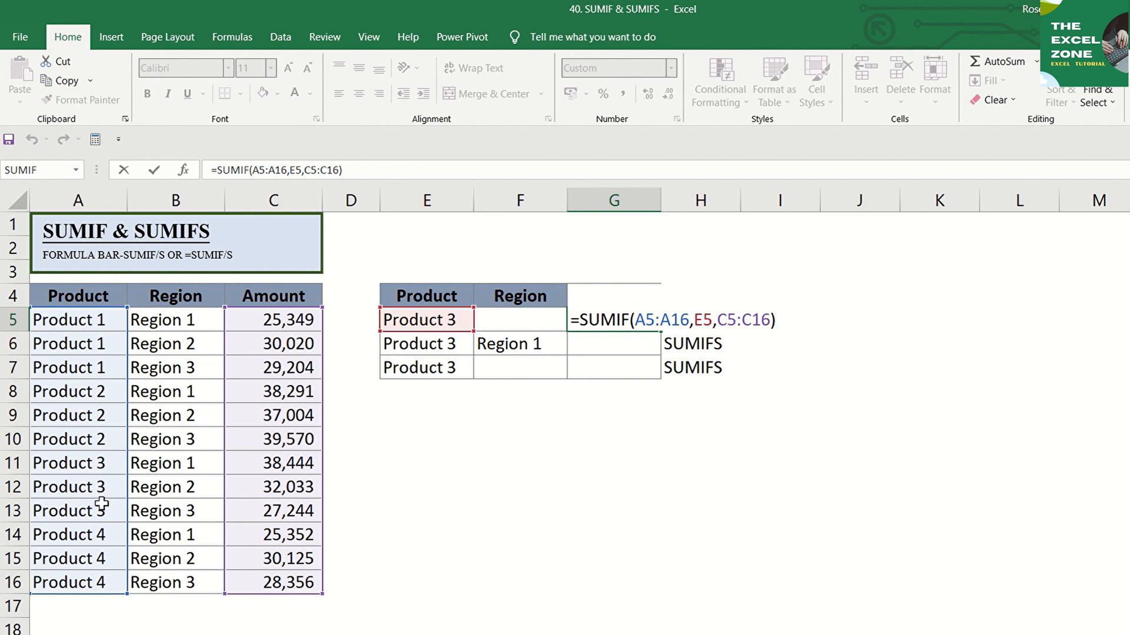
{"action": "key", "text": "Enter"}
{"action": "type", "text": "=SUM(C11)"}
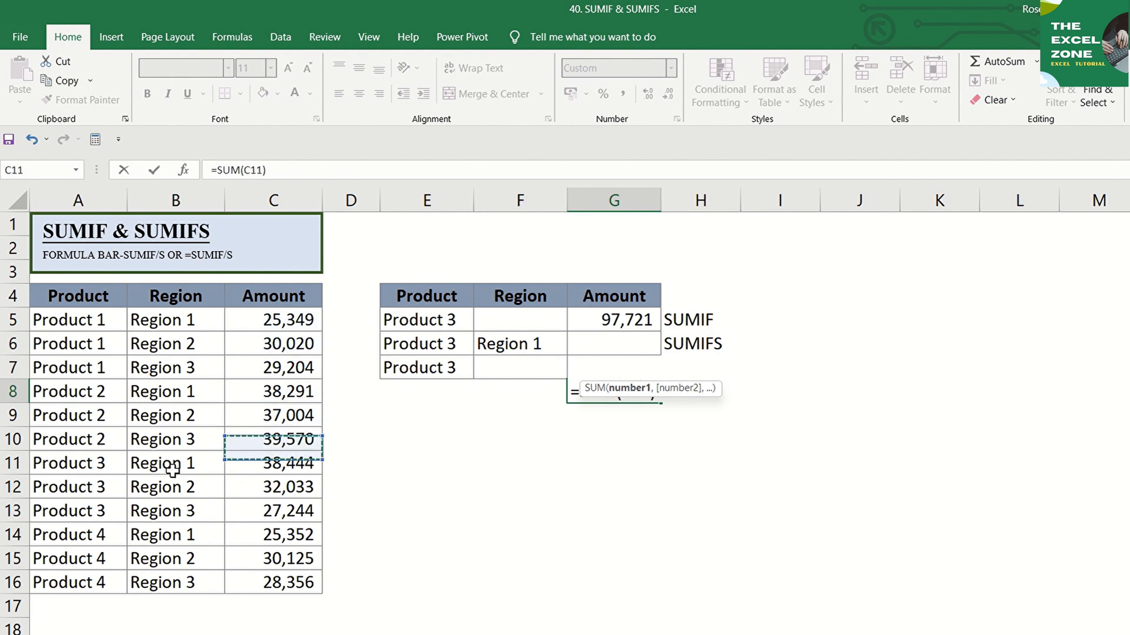
Confirm the G8 check sum of 97,721 and switch E5 to Product 4 so SUMIF reads 83,833.
{"action": "key", "text": "Return"}
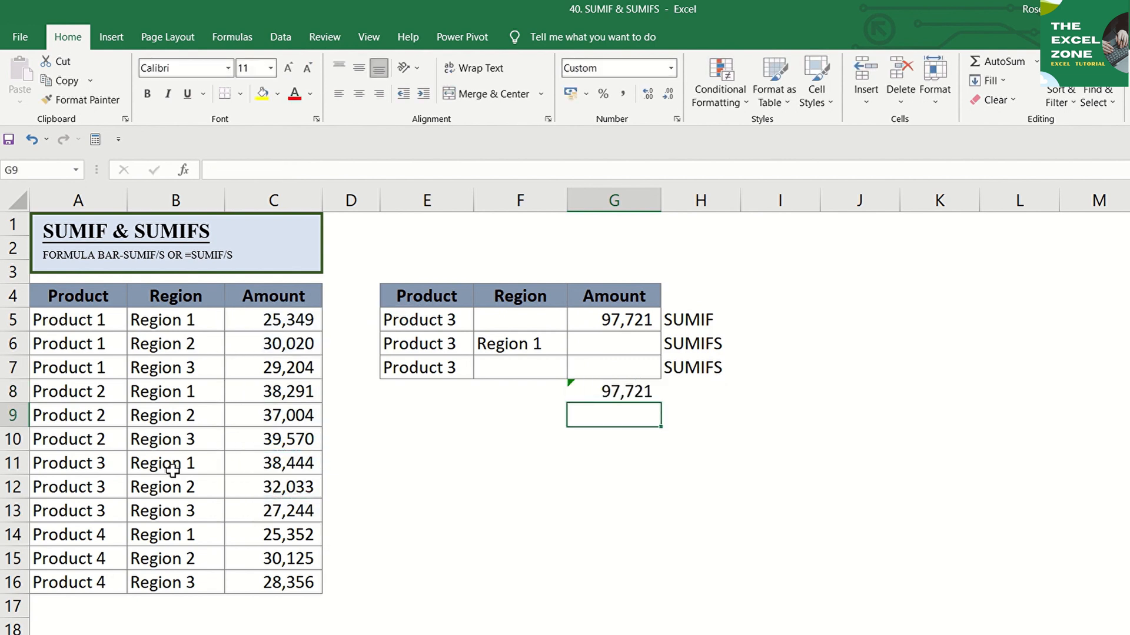
{"action": "left_click", "coordinate": [613, 391]}
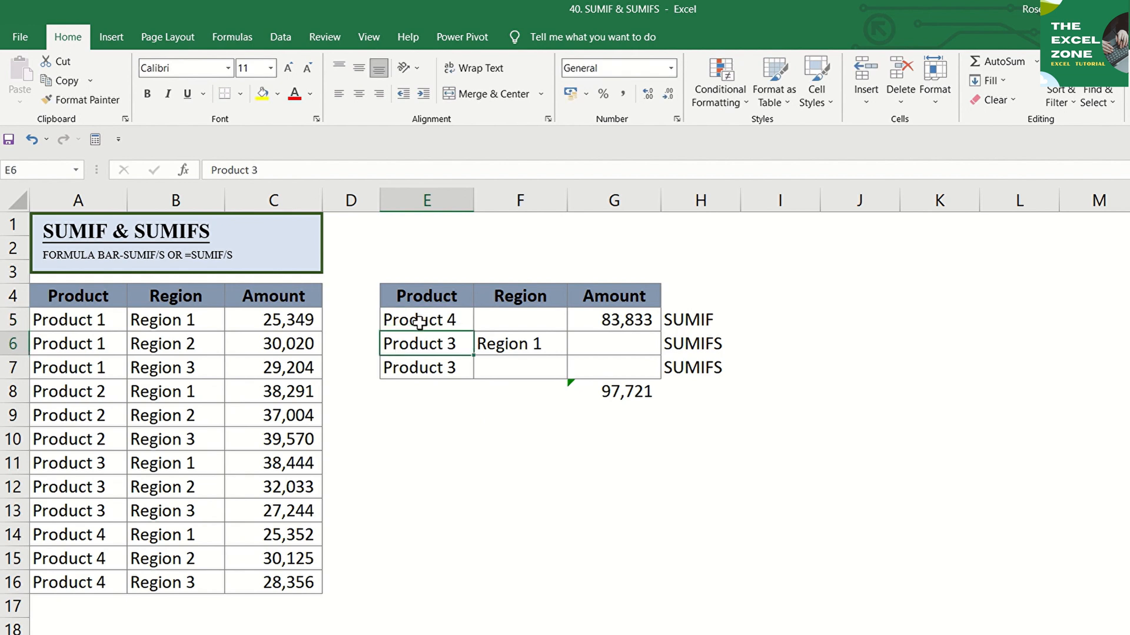
Replace the E5 reference in G5 with the typed criterion "Product 3", still totalling 97,721.
{"action": "left_click", "coordinate": [612, 319]}
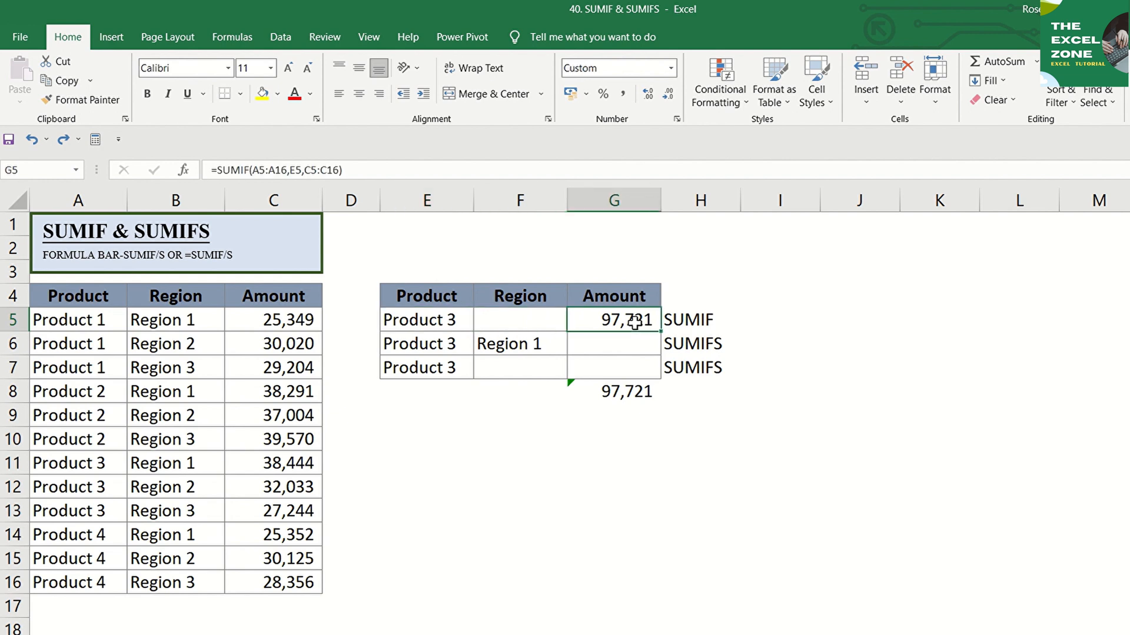
{"action": "double_click", "coordinate": [613, 319]}
{"action": "type", "text": "\""}
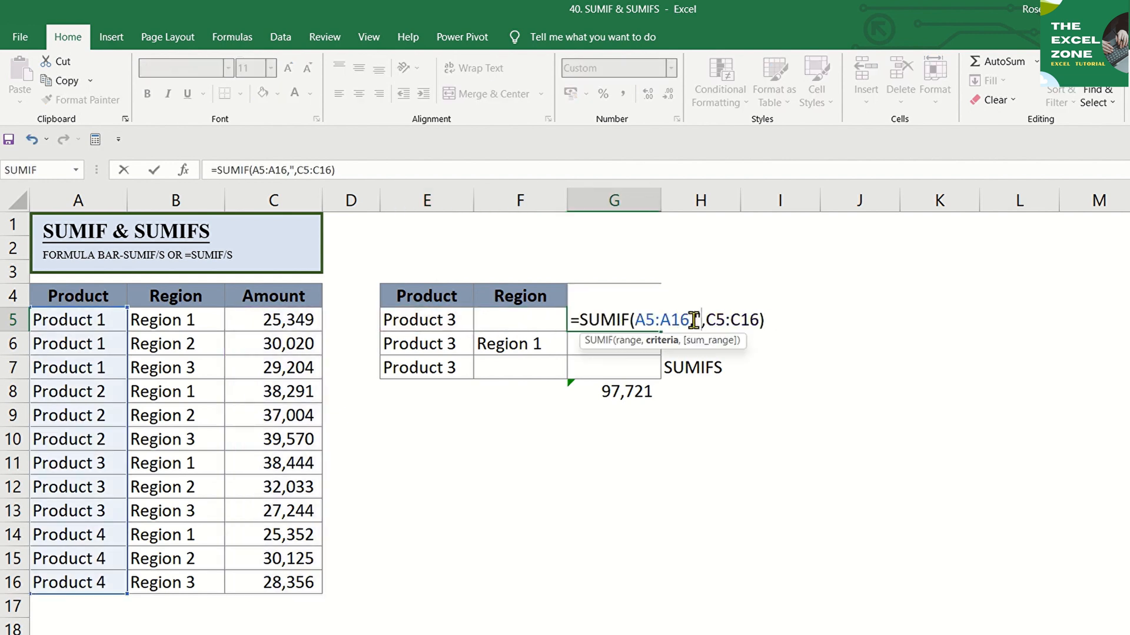
{"action": "type", "text": "Product"}
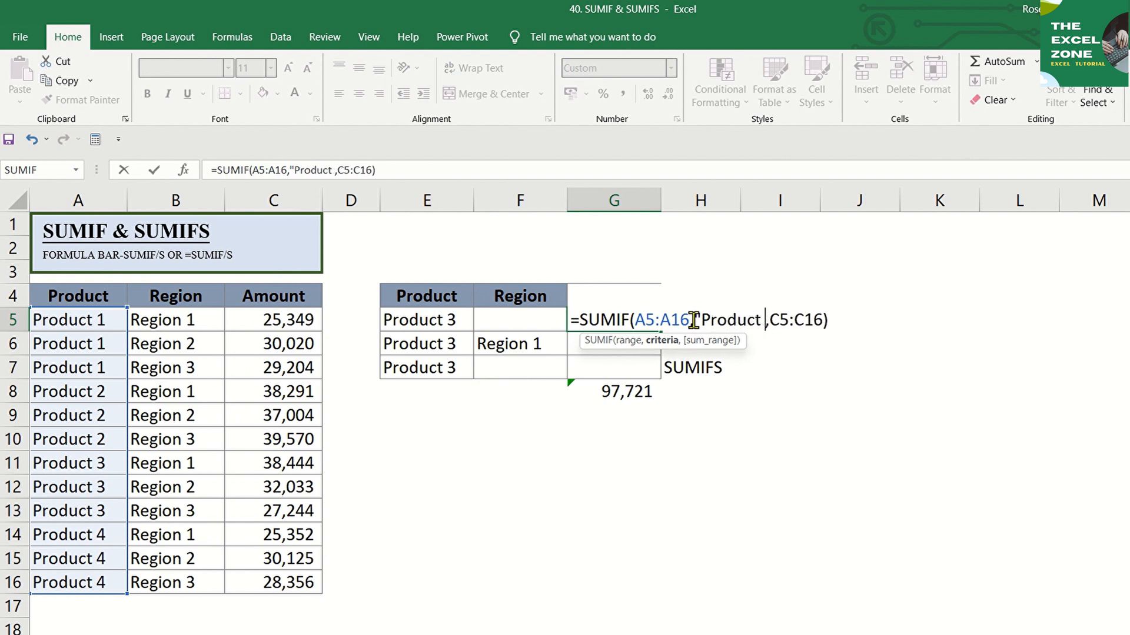
{"action": "type", "text": "3\""}
{"action": "key", "text": "Enter"}
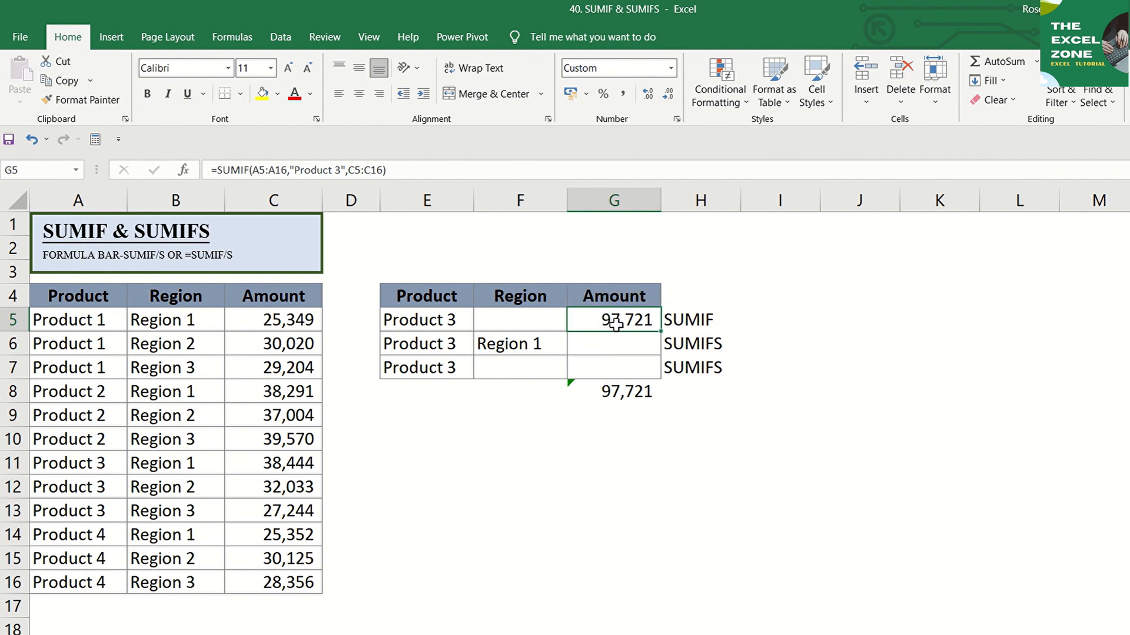
{"action": "mouse_move", "coordinate": [627, 343]}
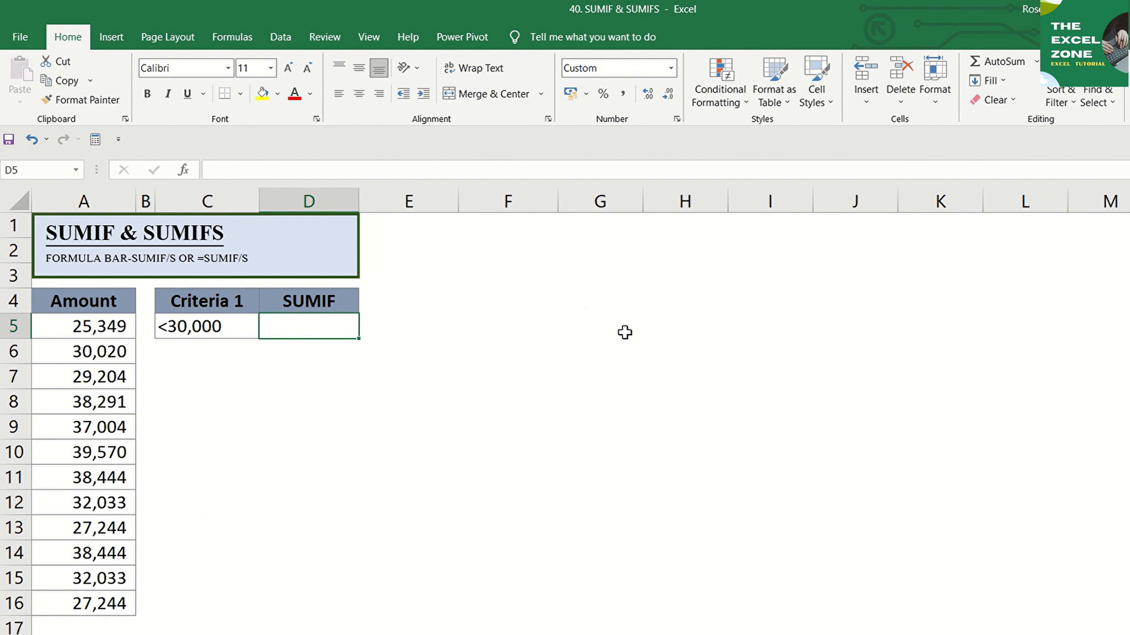
{"action": "mouse_move", "coordinate": [333, 358]}
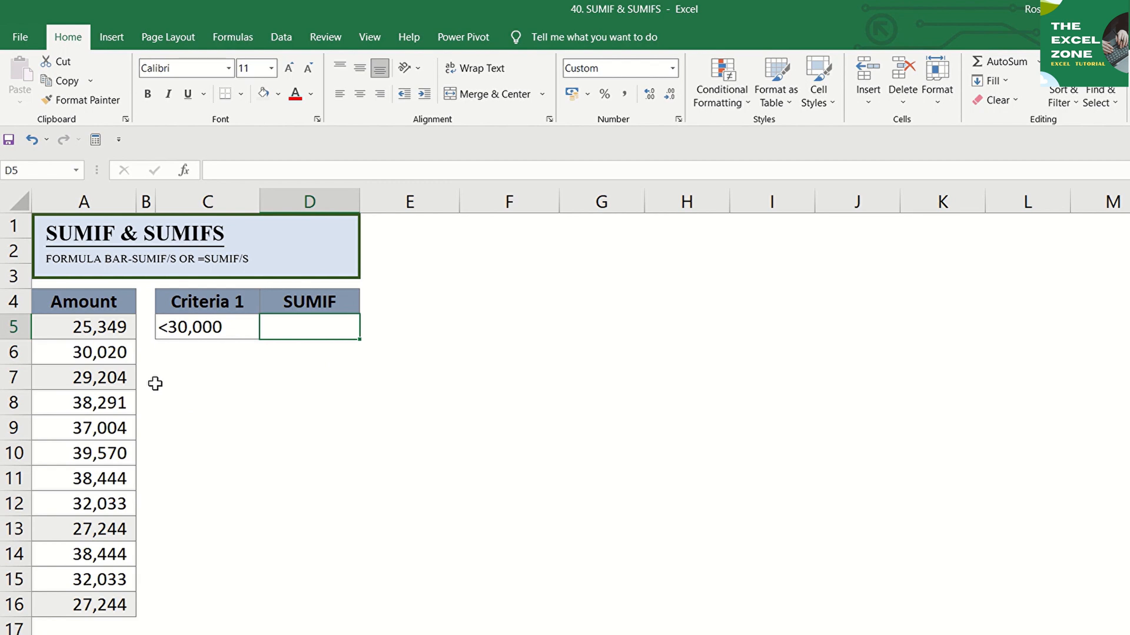
{"action": "mouse_move", "coordinate": [287, 329]}
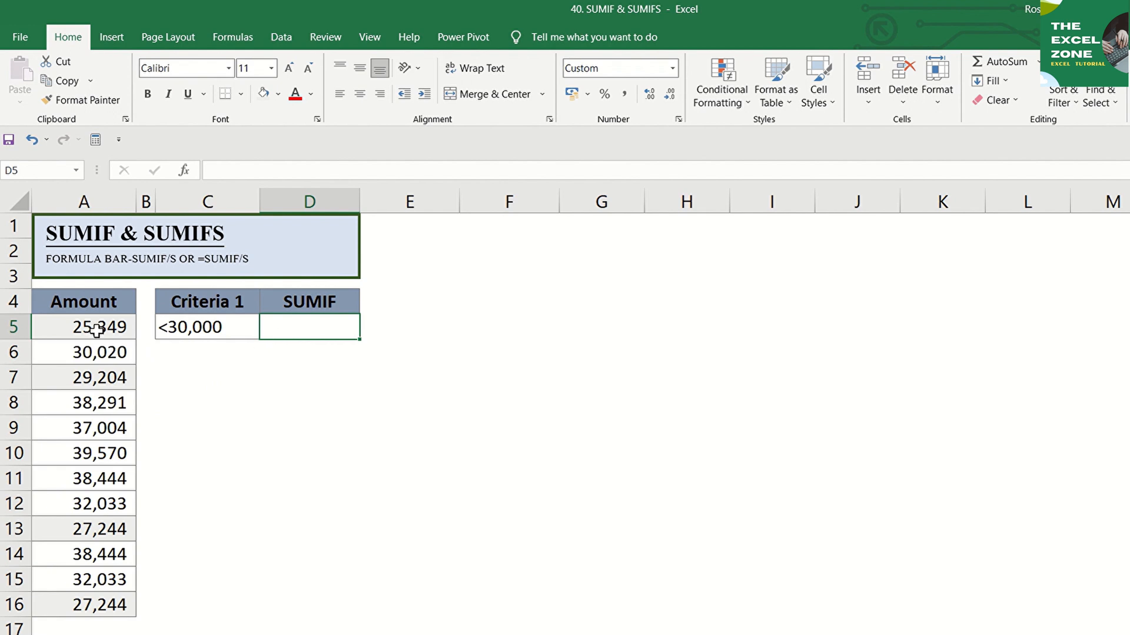
{"action": "mouse_move", "coordinate": [92, 495]}
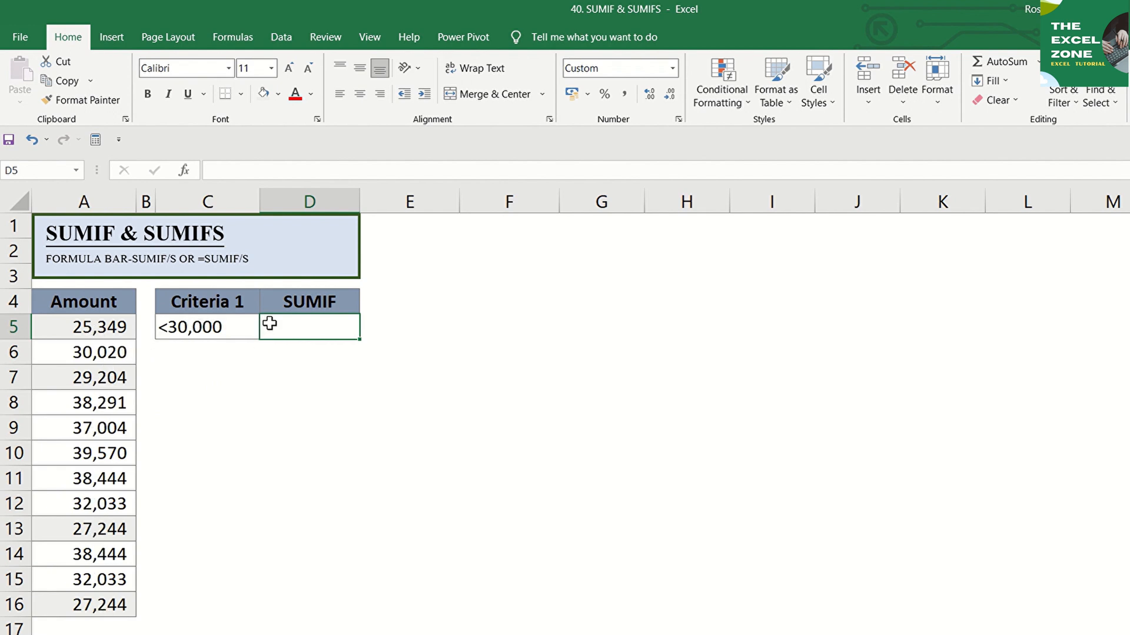
Enter =SUMIF(A5:A16,C5) in D5 to total amounts under 30,000.
{"action": "type", "text": "=su"}
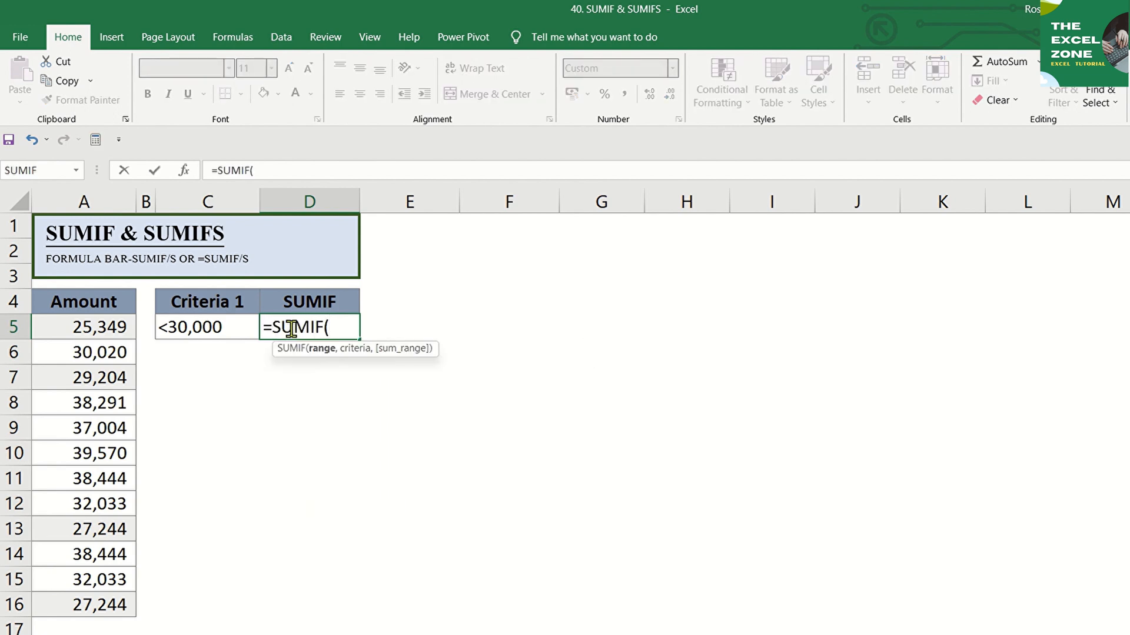
{"action": "left_click_drag", "start_coordinate": [83, 326], "coordinate": [82, 605]}
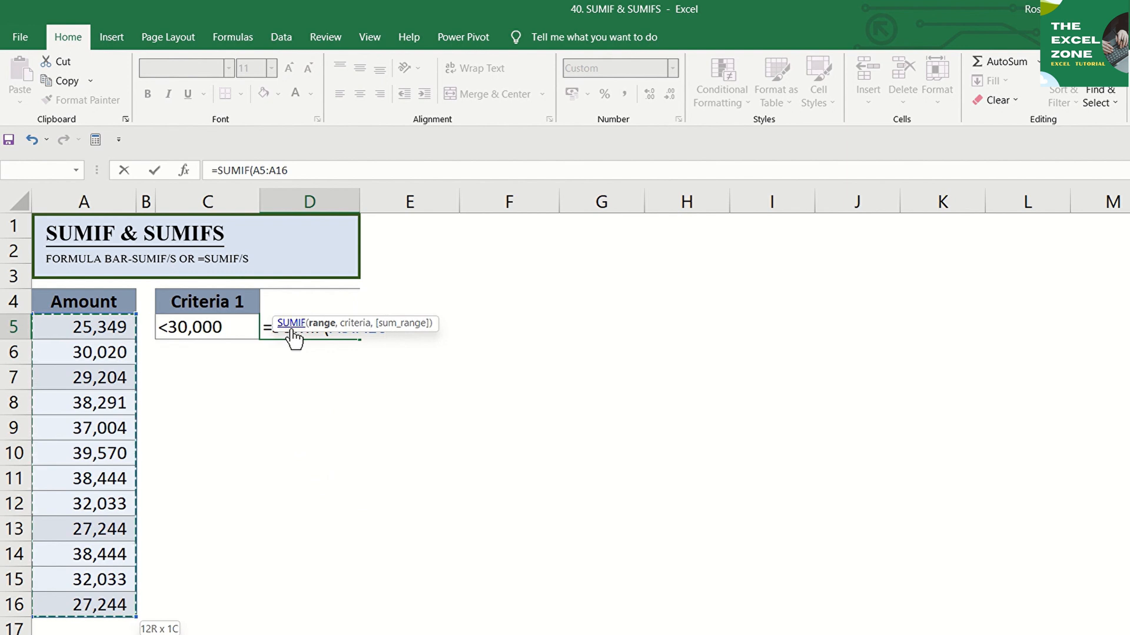
{"action": "left_click", "coordinate": [208, 327]}
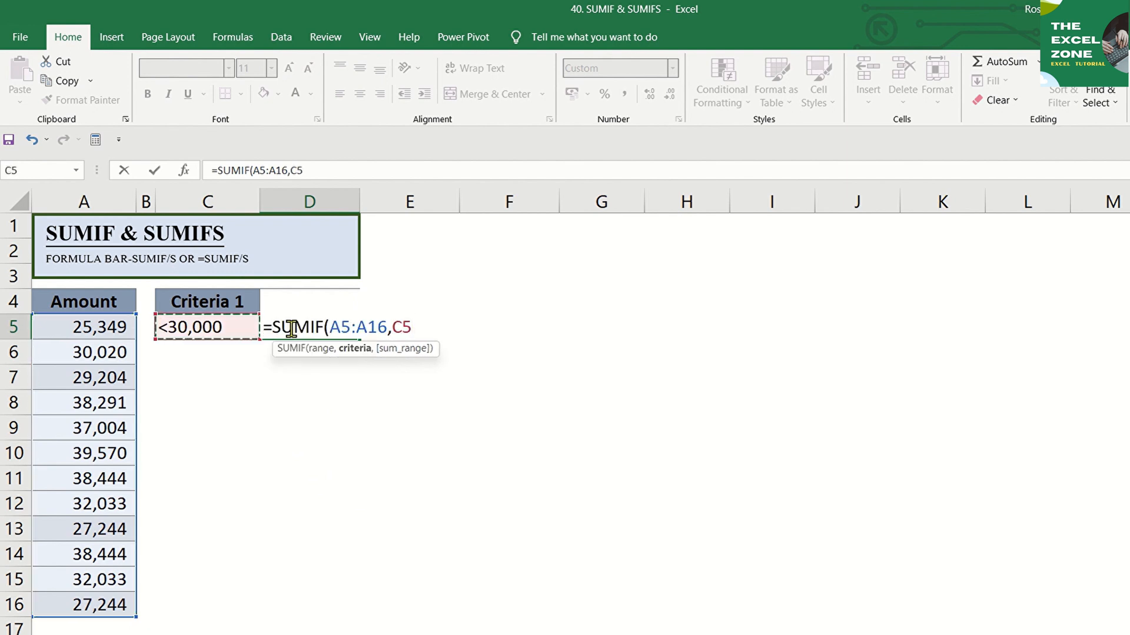
{"action": "key", "text": "Enter"}
{"action": "type", "text": "=A5"}
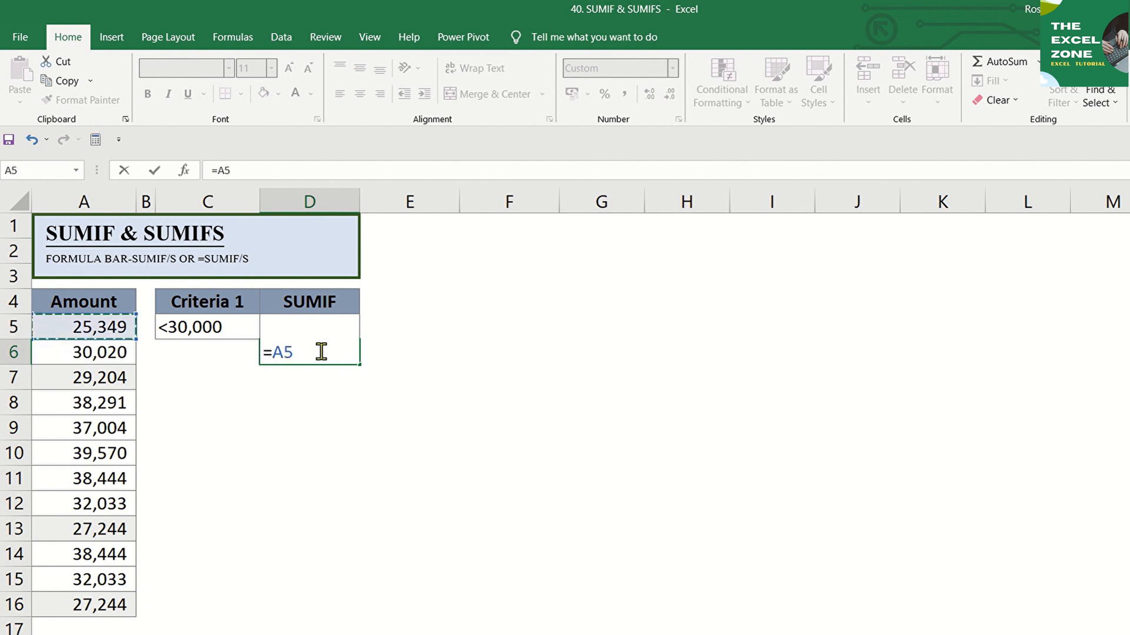
Build the D6 check sum adding A5, A7, A13 and A16 to reach 109,041.
{"action": "left_click", "coordinate": [82, 351]}
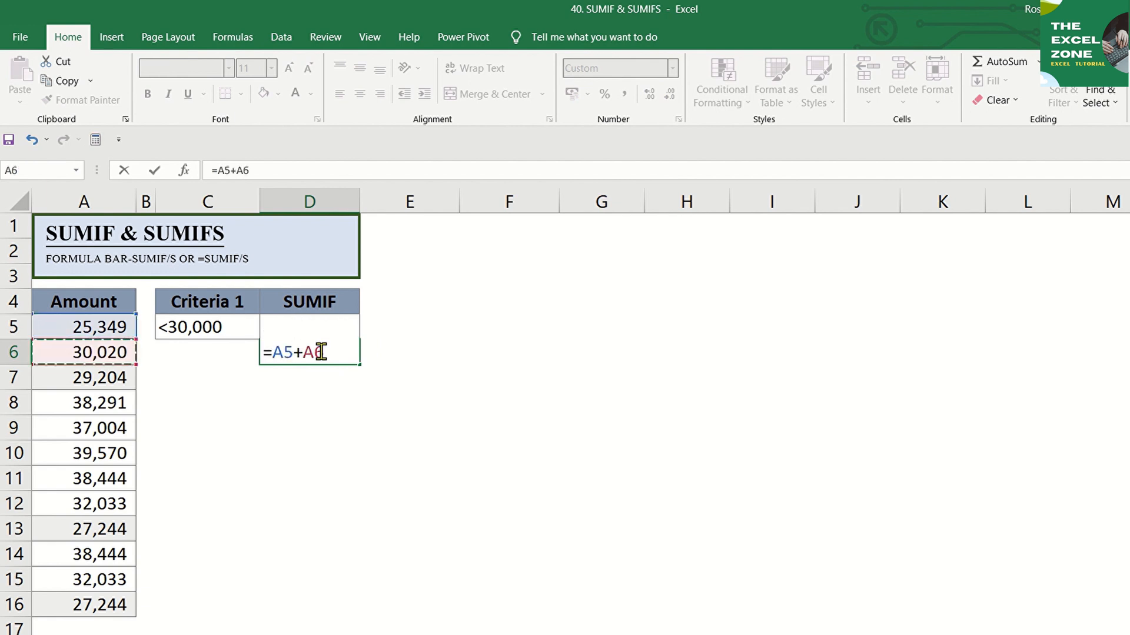
{"action": "left_click", "coordinate": [82, 378]}
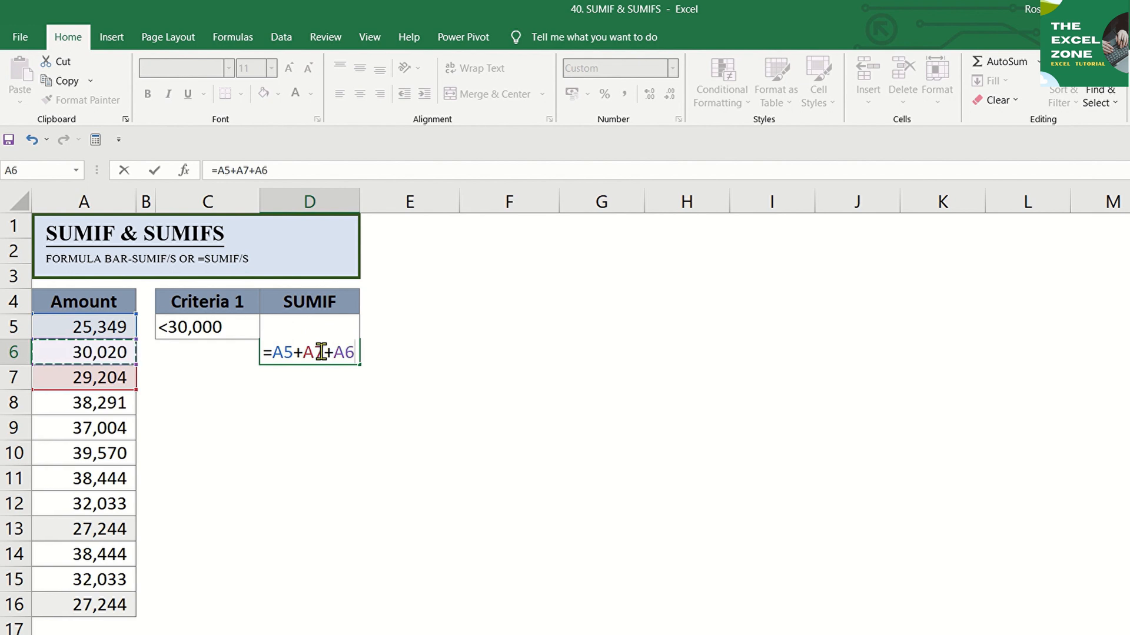
{"action": "left_click", "coordinate": [83, 528]}
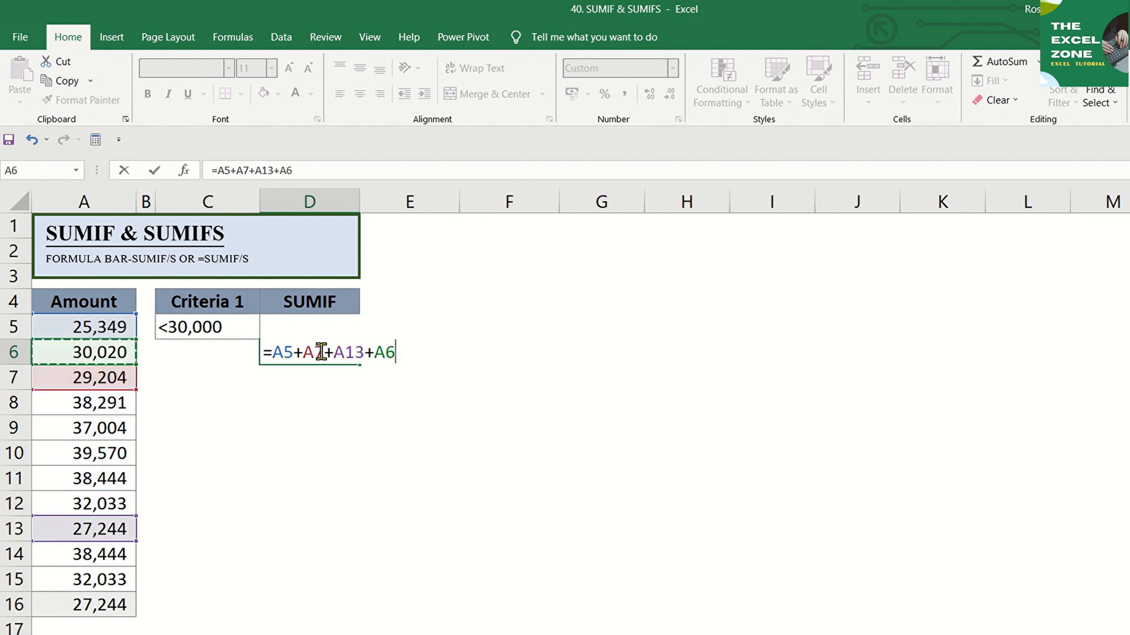
{"action": "left_click", "coordinate": [84, 604]}
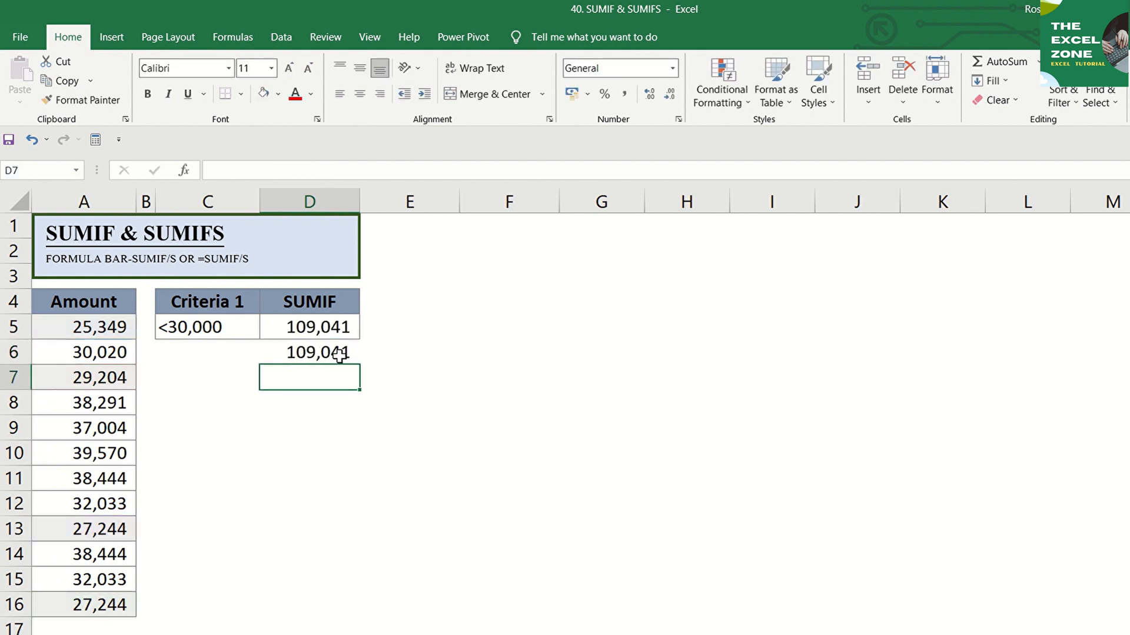
{"action": "mouse_move", "coordinate": [340, 354]}
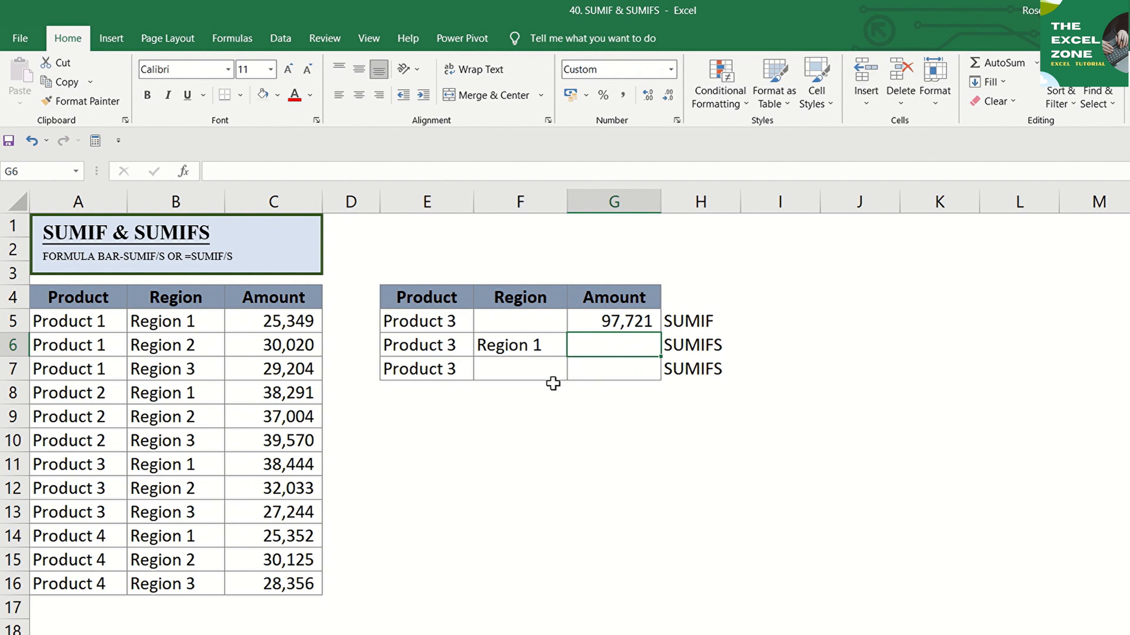
{"action": "mouse_move", "coordinate": [462, 353]}
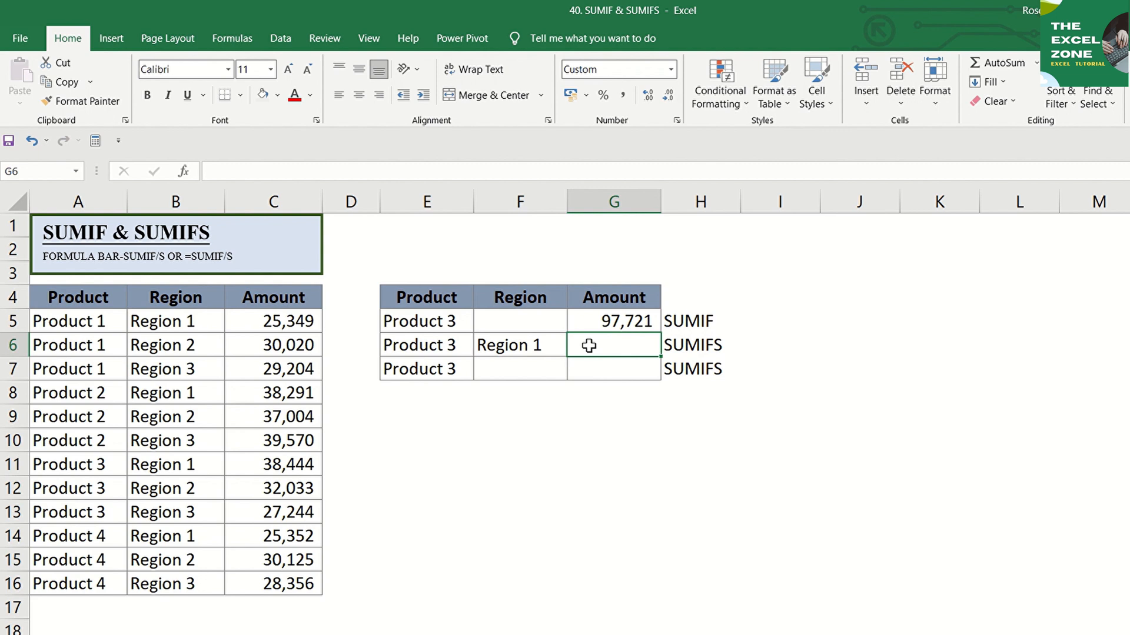
Begin G6's SUMIFS with sum range C5:C16 and first criteria range A5:A16.
{"action": "type", "text": "="}
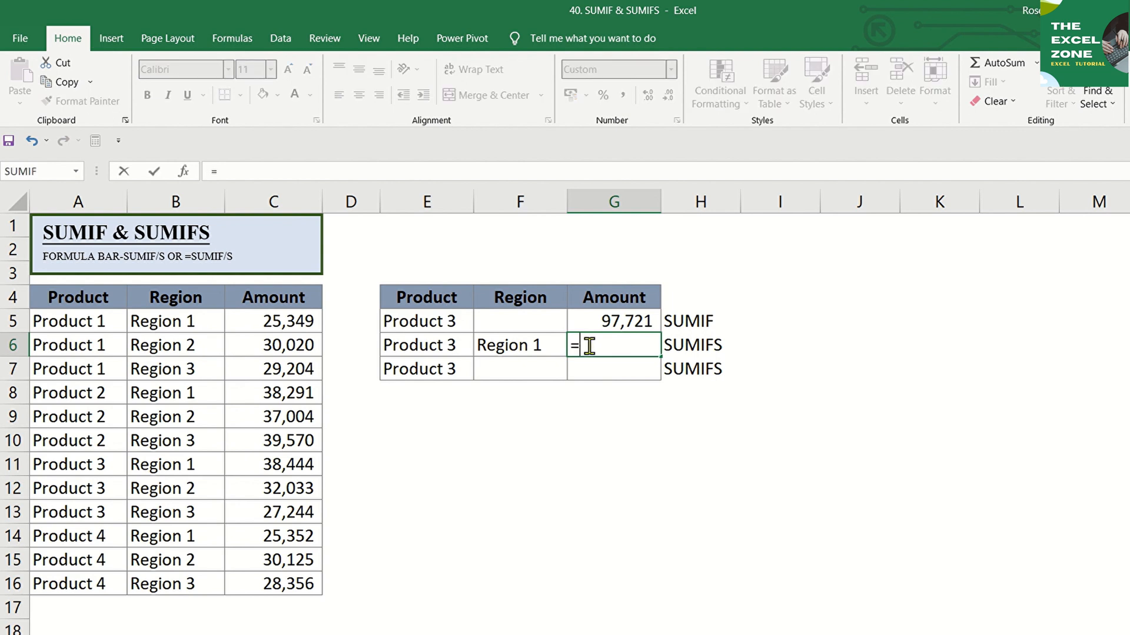
{"action": "type", "text": "sumifs"}
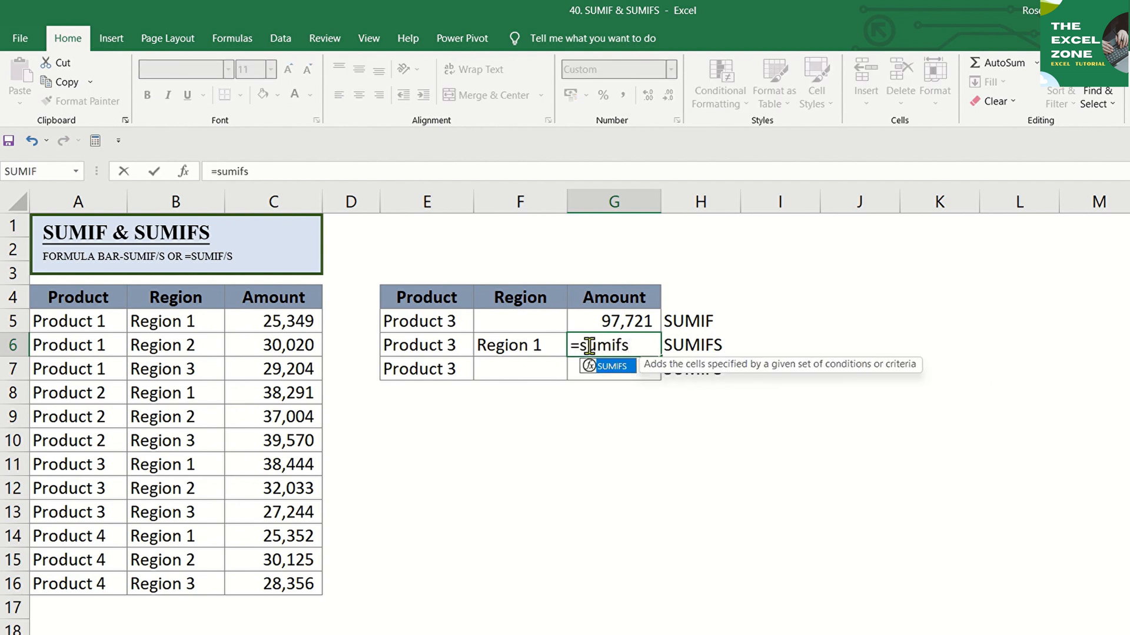
{"action": "key", "text": "Tab"}
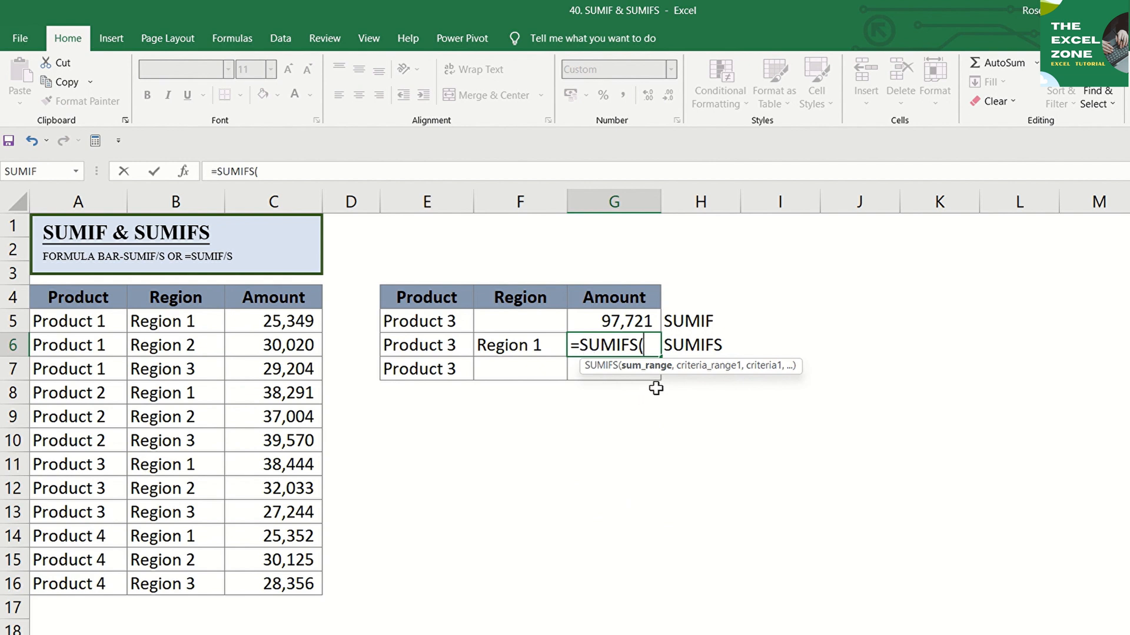
{"action": "mouse_move", "coordinate": [651, 374]}
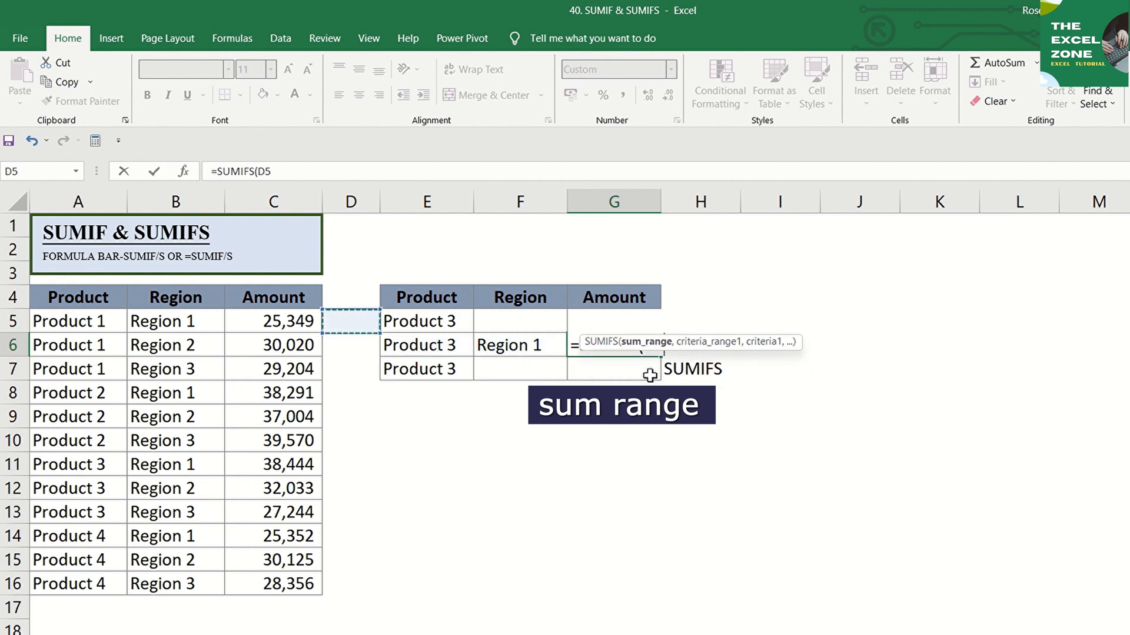
{"action": "left_click_drag", "start_coordinate": [272, 320], "coordinate": [272, 584]}
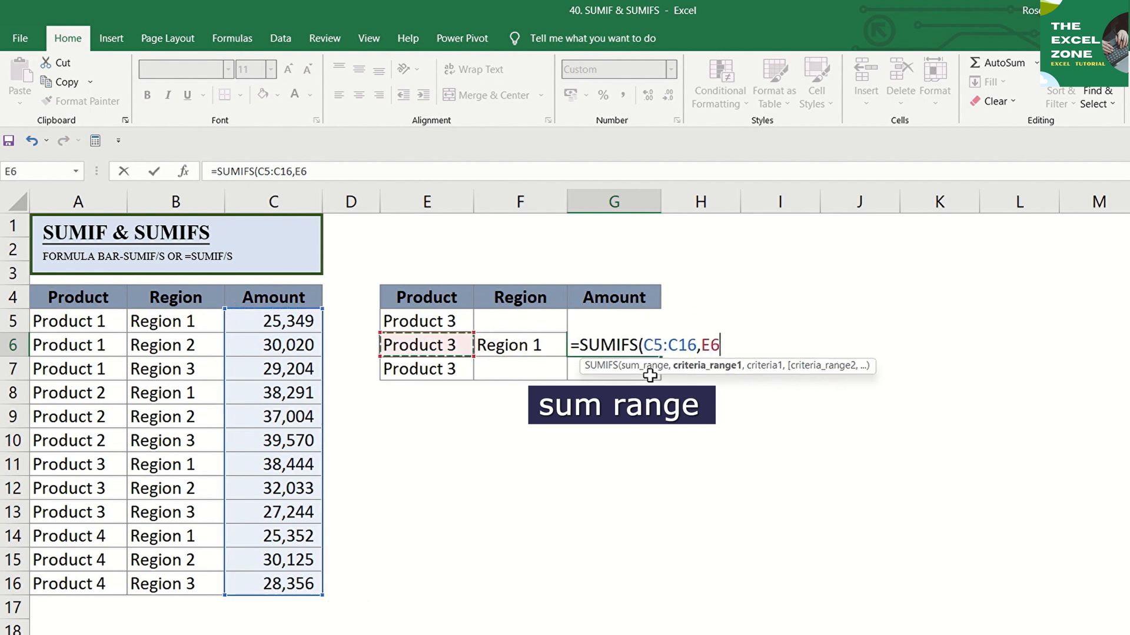
{"action": "left_click_drag", "start_coordinate": [78, 320], "coordinate": [78, 584]}
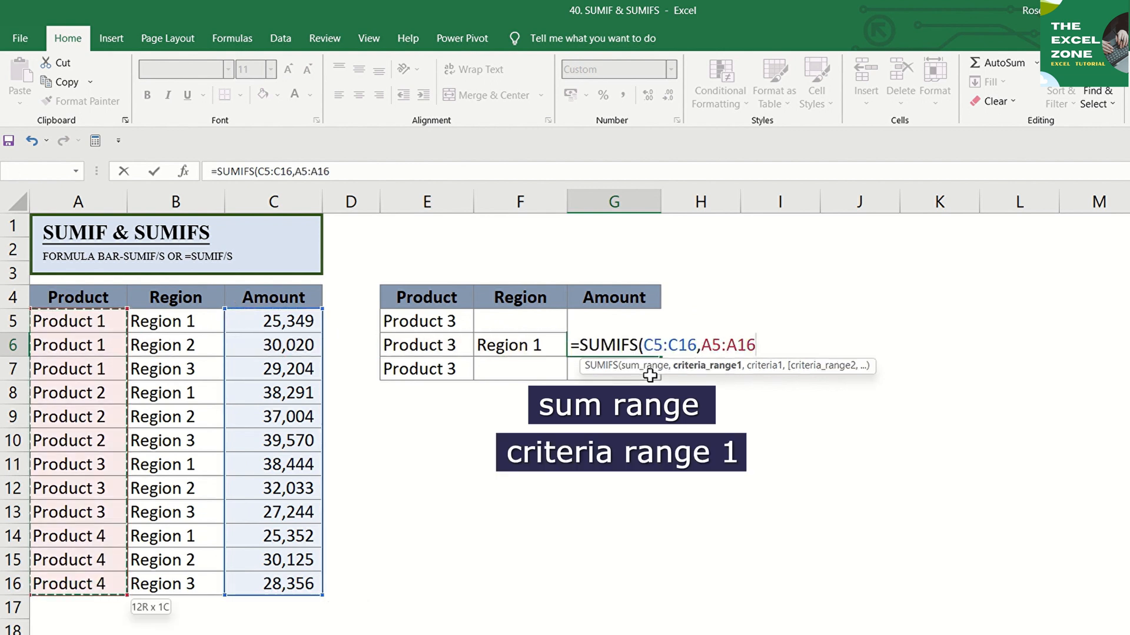
Add E6 (Product 3) and F6 (Region 1) as criteria for the 38,444 total.
{"action": "type", "text": ","}
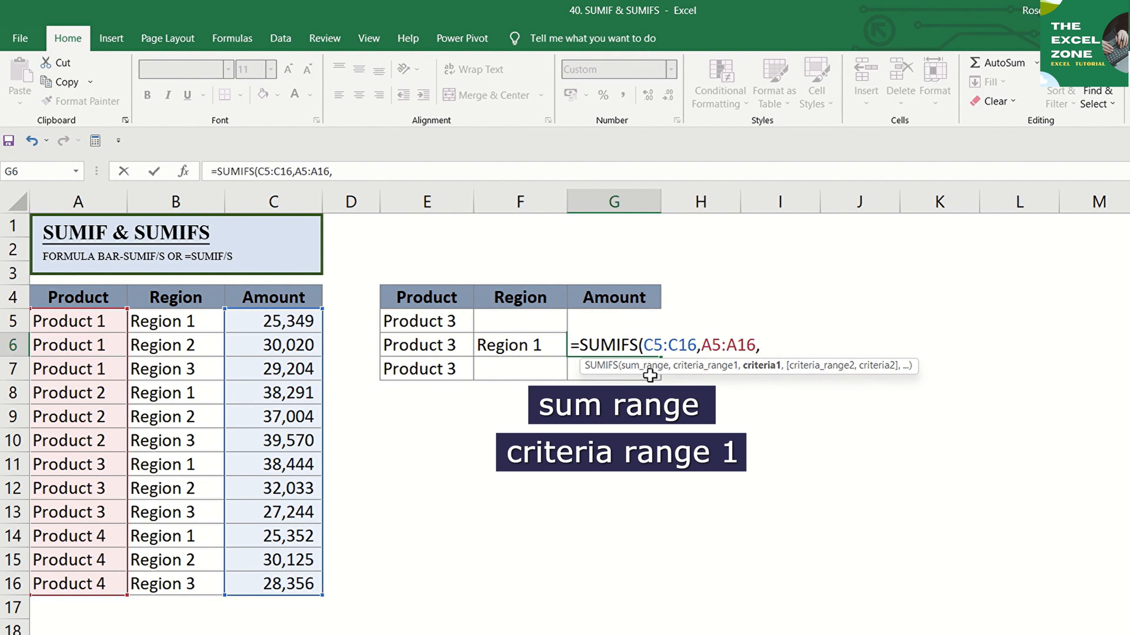
{"action": "left_click", "coordinate": [425, 344]}
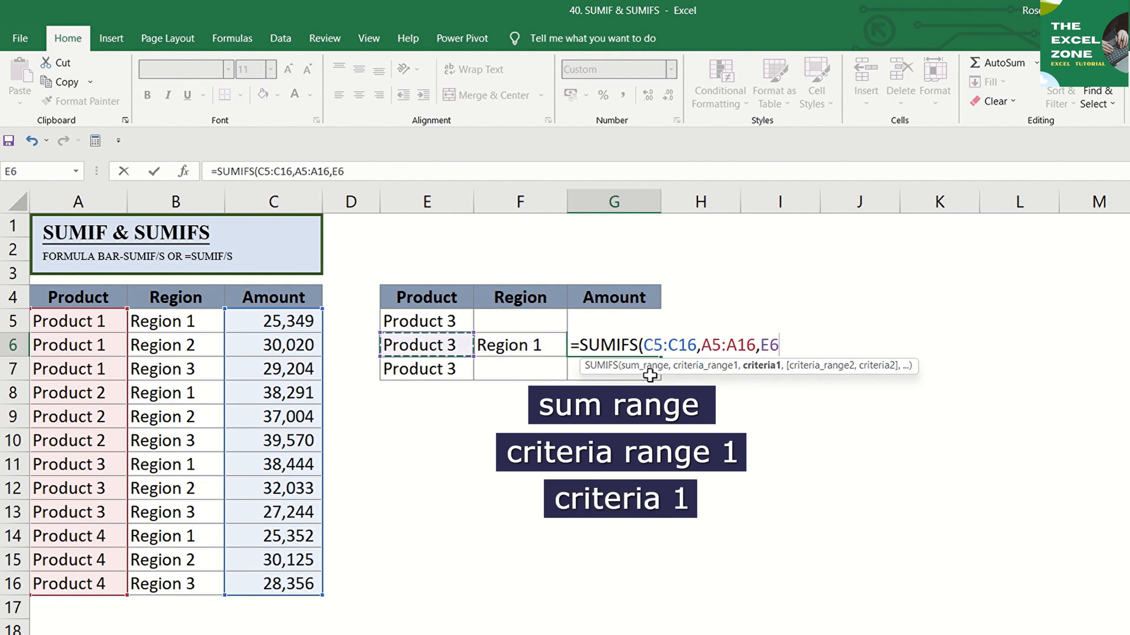
{"action": "type", "text": ",B5:B16"}
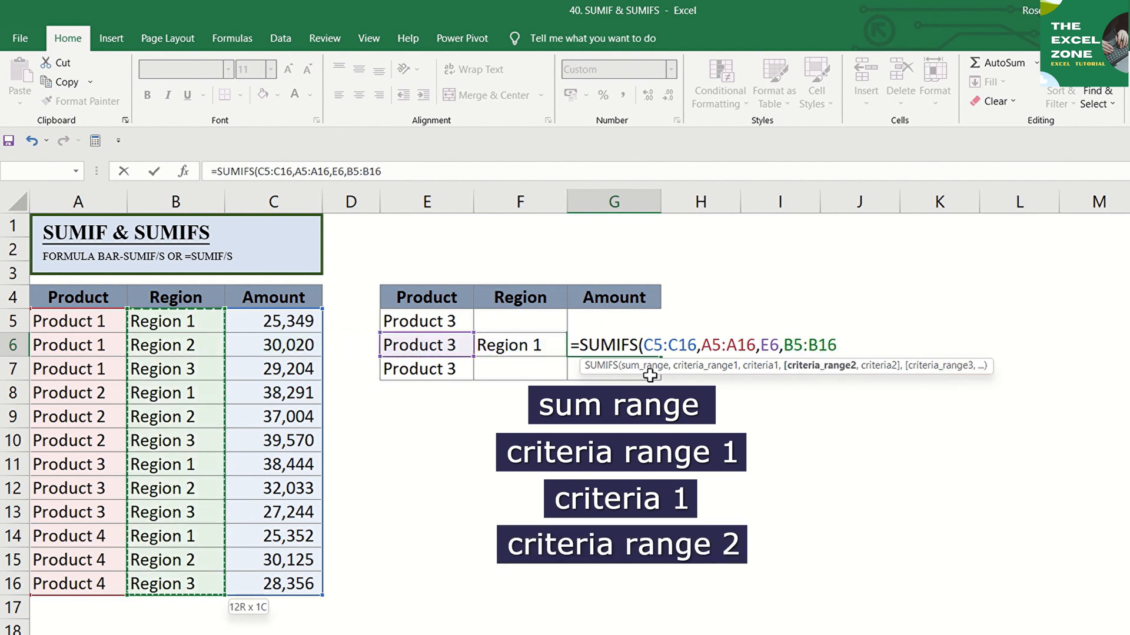
{"action": "left_click", "coordinate": [510, 345]}
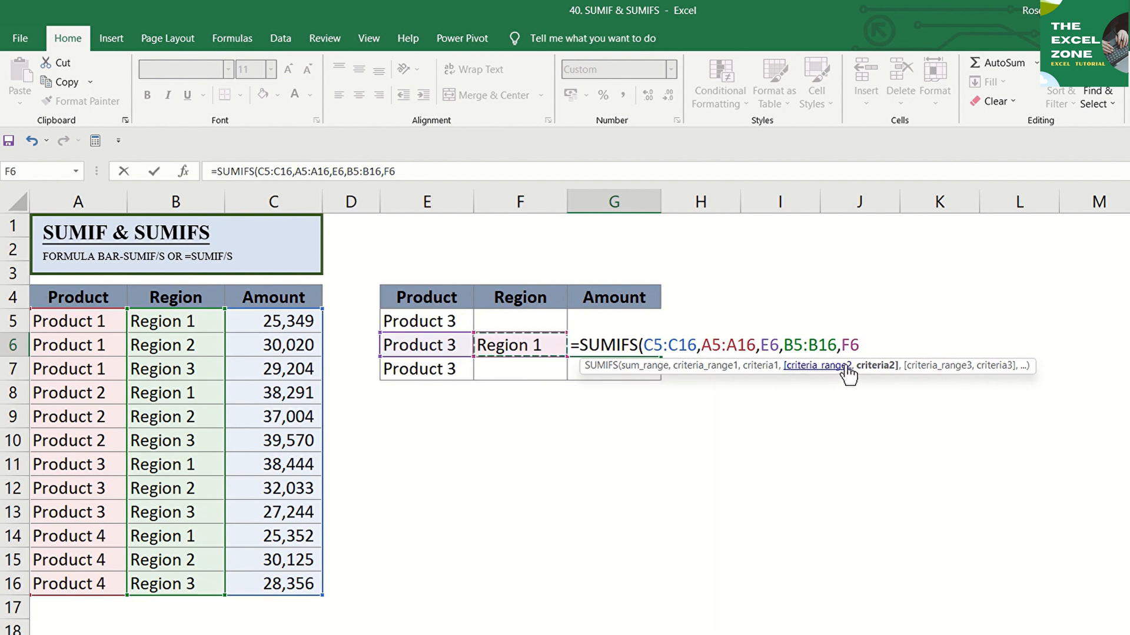
{"action": "mouse_move", "coordinate": [908, 374]}
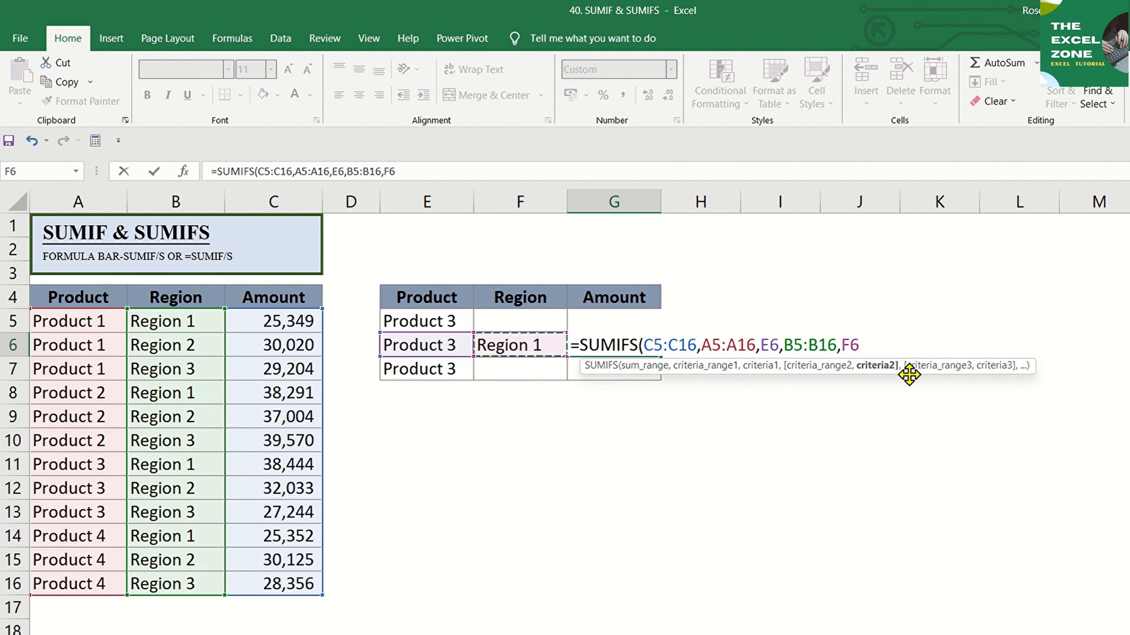
{"action": "mouse_move", "coordinate": [990, 377]}
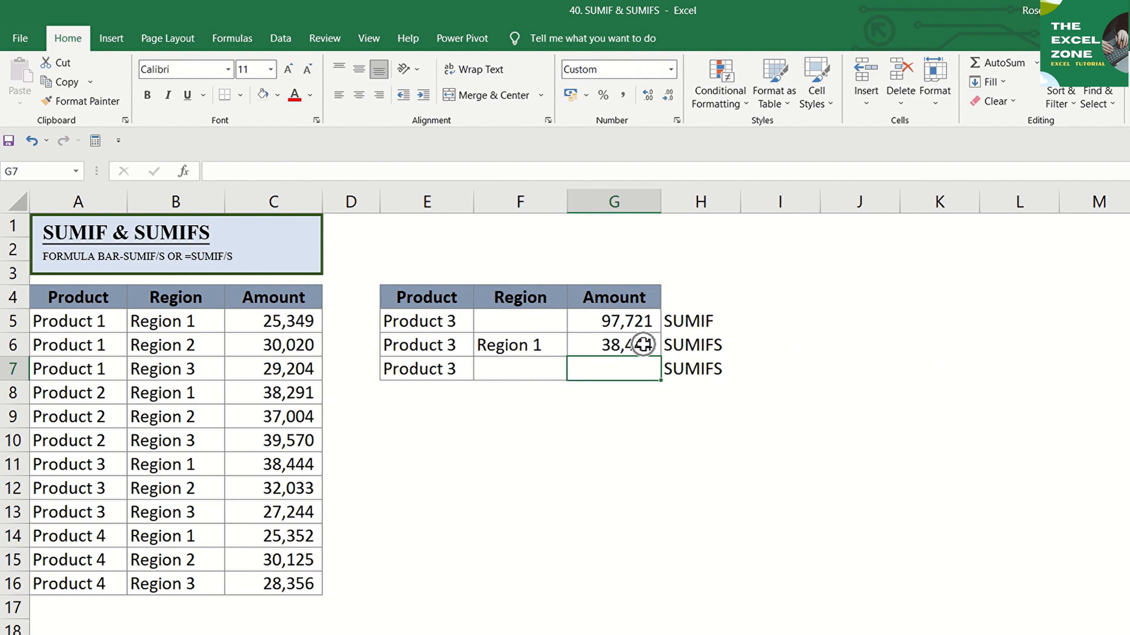
{"action": "mouse_move", "coordinate": [348, 455]}
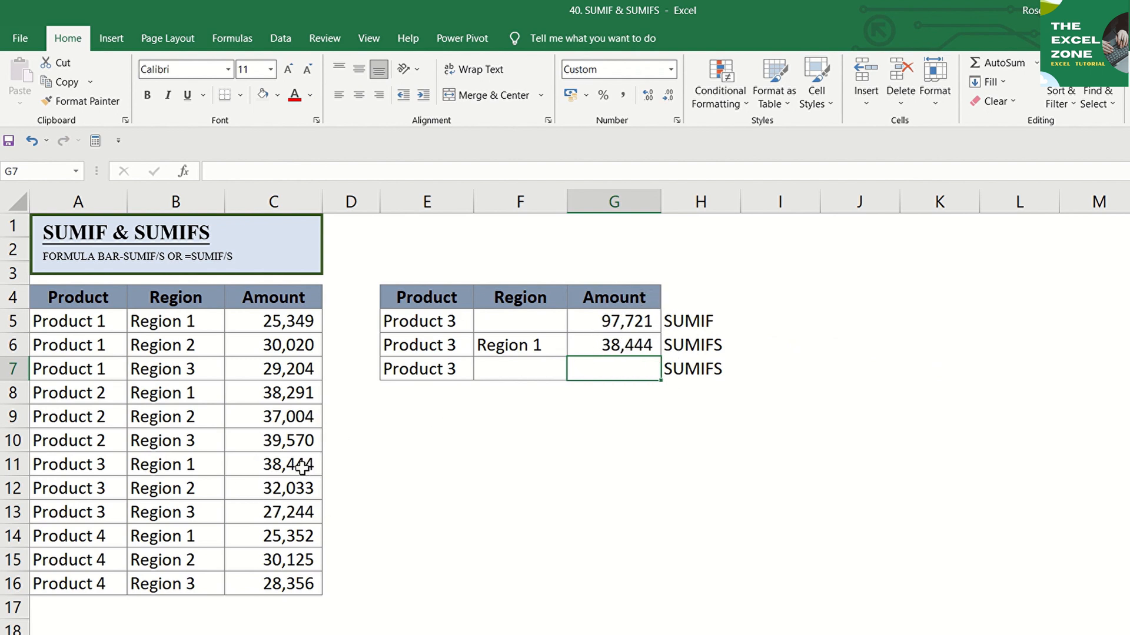
{"action": "mouse_move", "coordinate": [91, 466]}
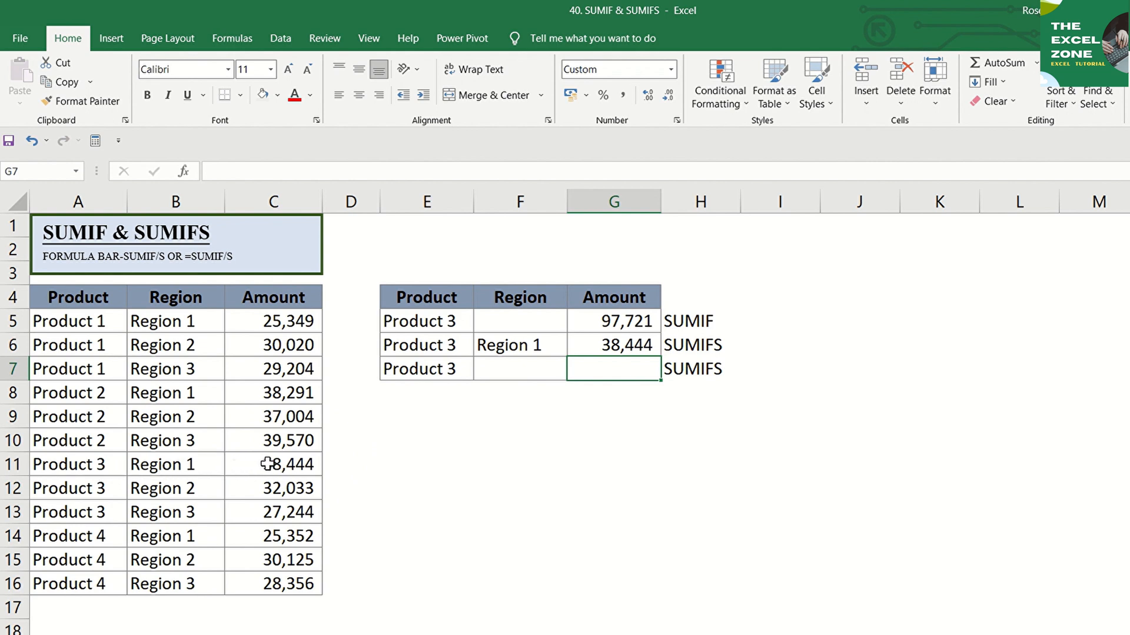
{"action": "mouse_move", "coordinate": [349, 451]}
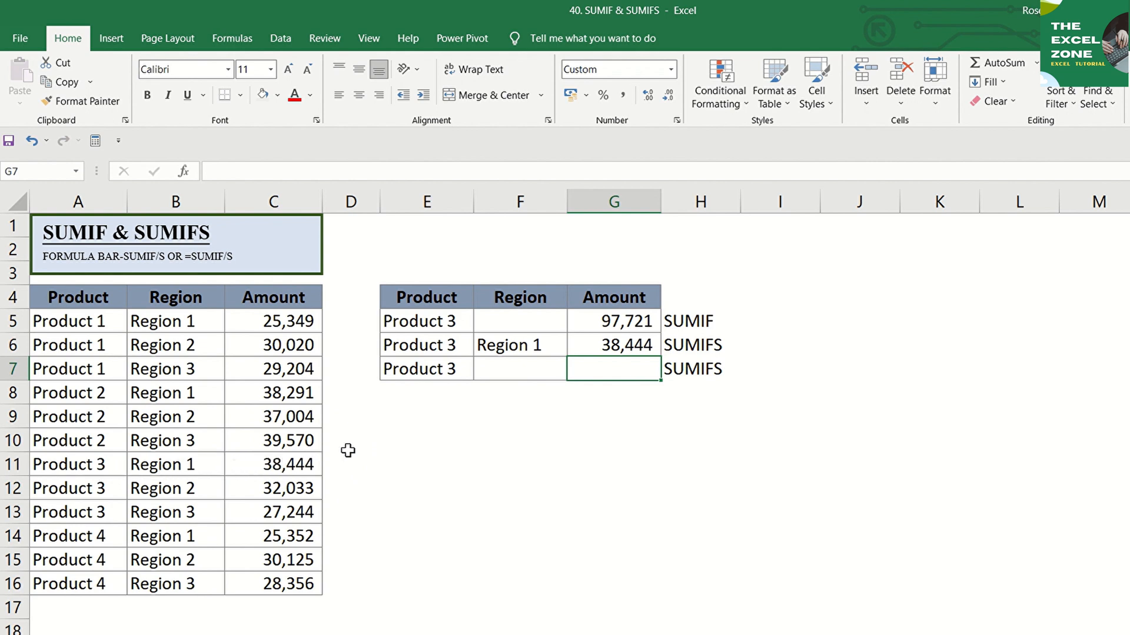
{"action": "mouse_move", "coordinate": [452, 438]}
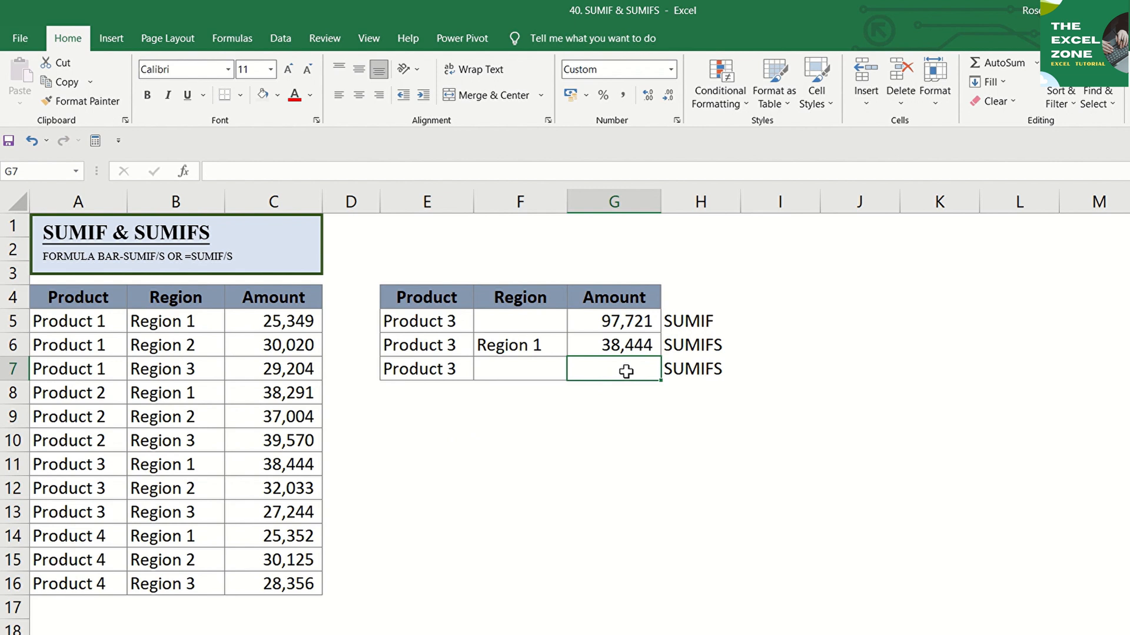
Start a SUMIFS in G7 with the Amount column as sum range.
{"action": "type", "text": "=sum"}
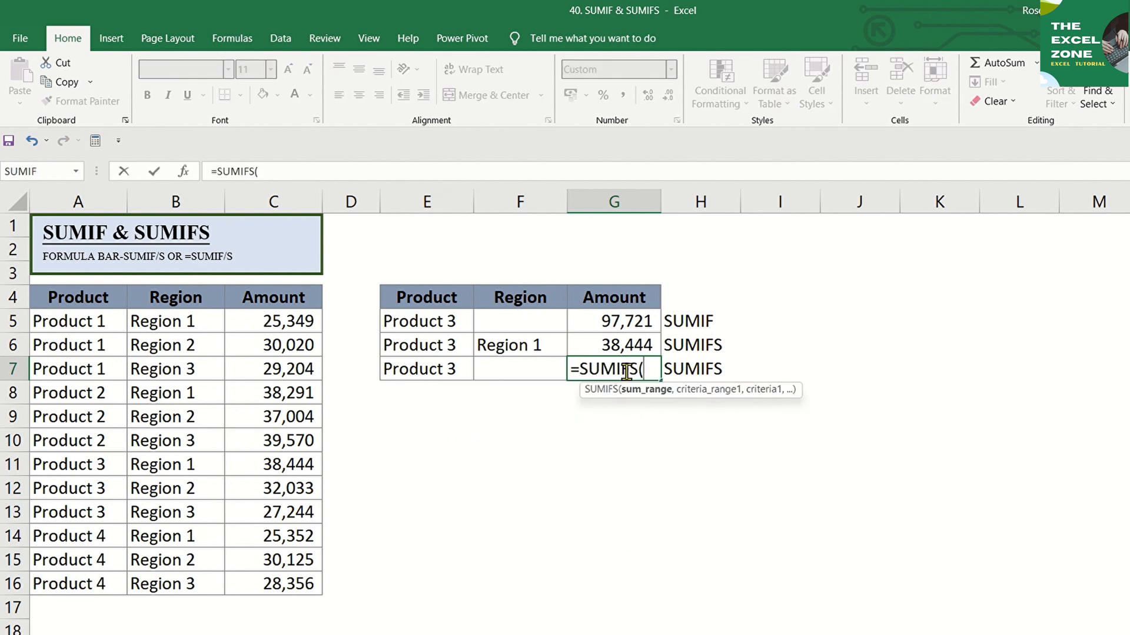
{"action": "left_click", "coordinate": [271, 345]}
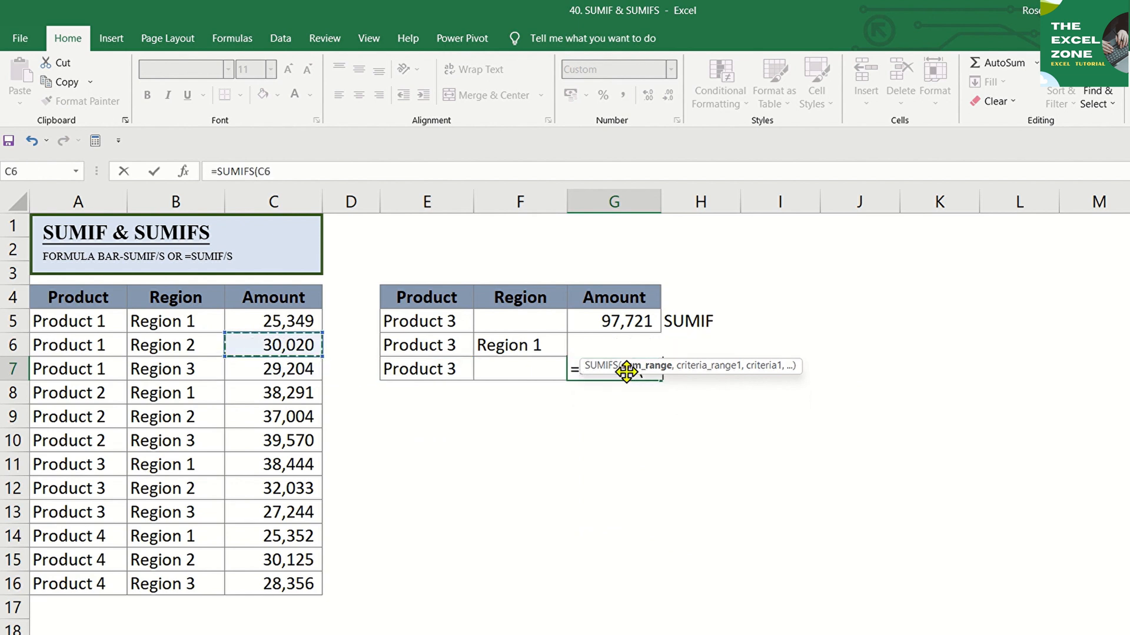